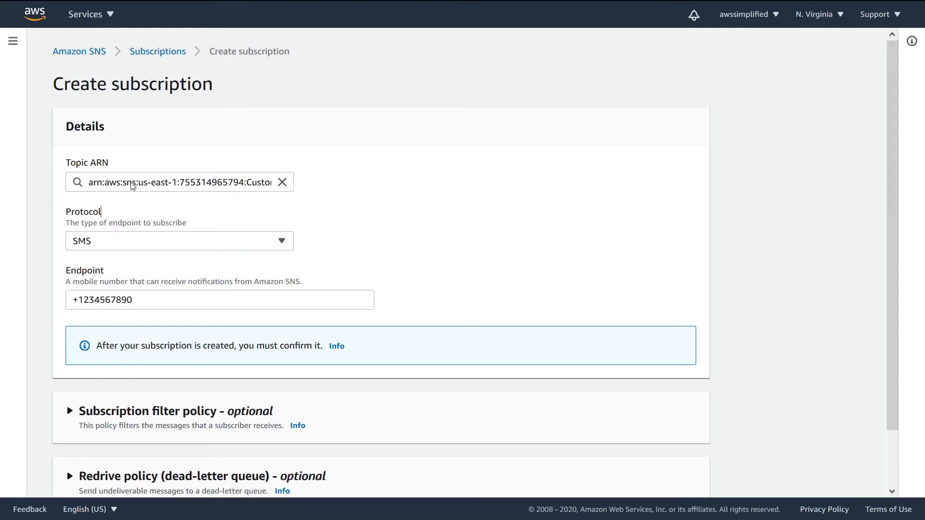
mouse_move(64, 170)
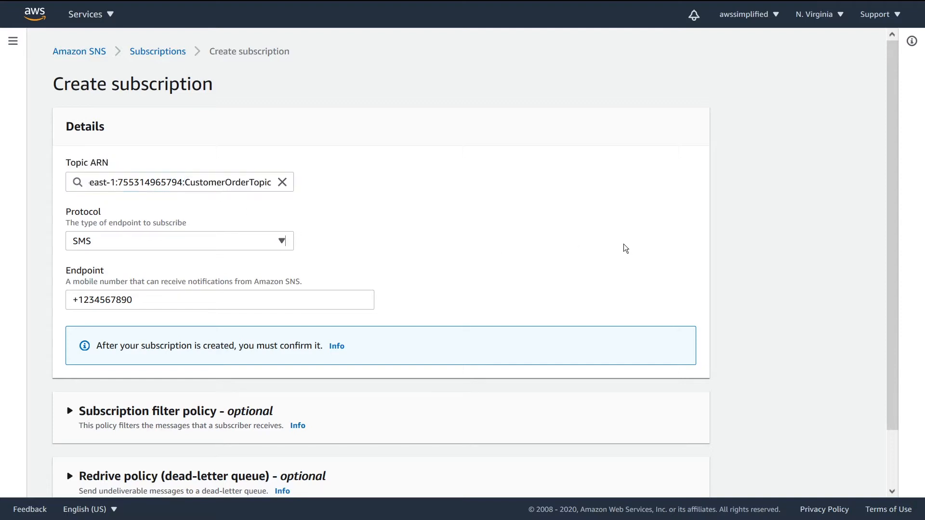
mouse_move(75, 254)
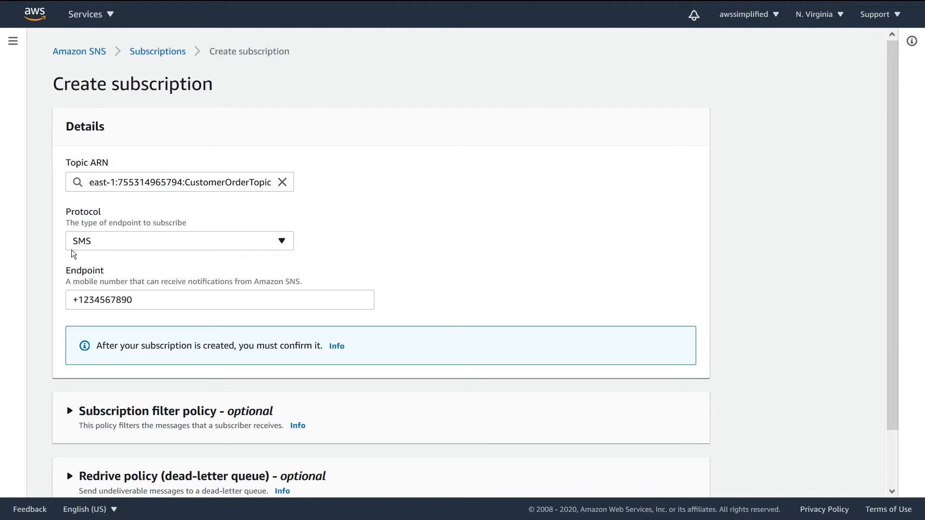
Review the optional filter policy and other sections of the subscription form without changes
scroll("down", 3)
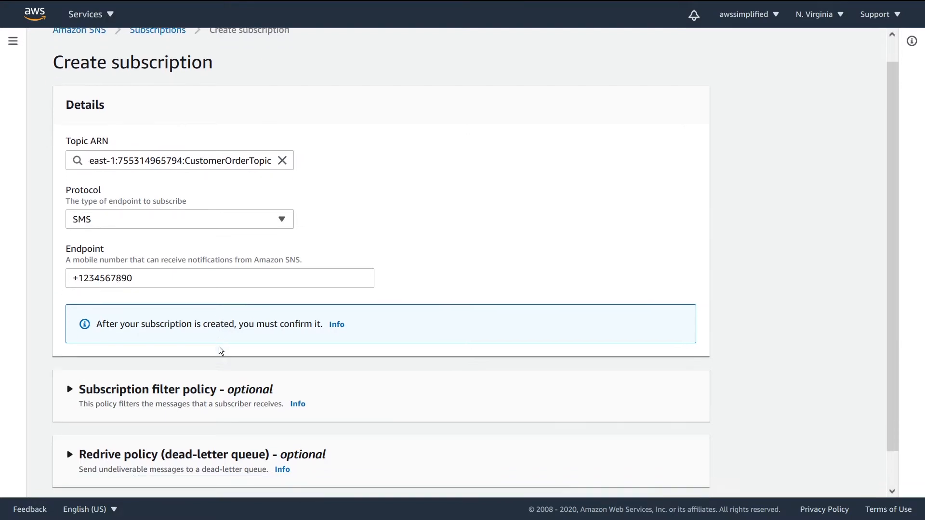
left_click(69, 389)
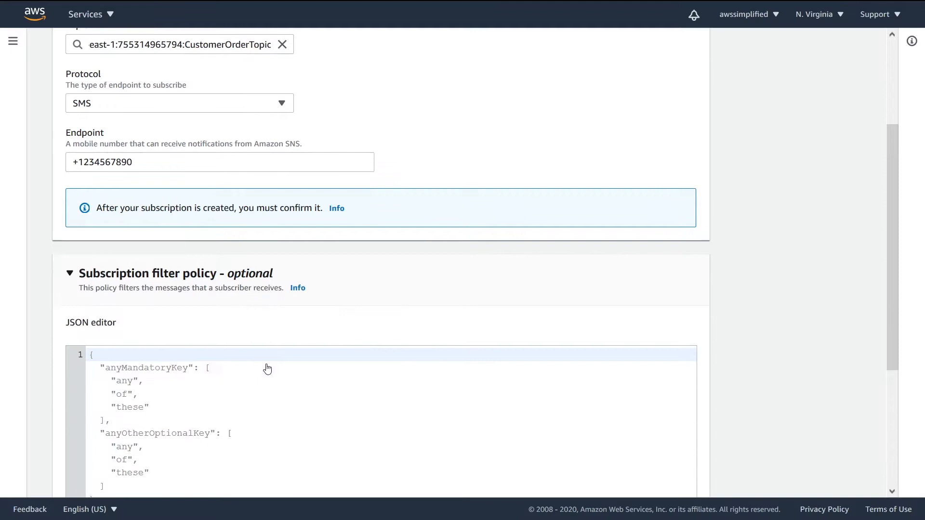
left_click(69, 272)
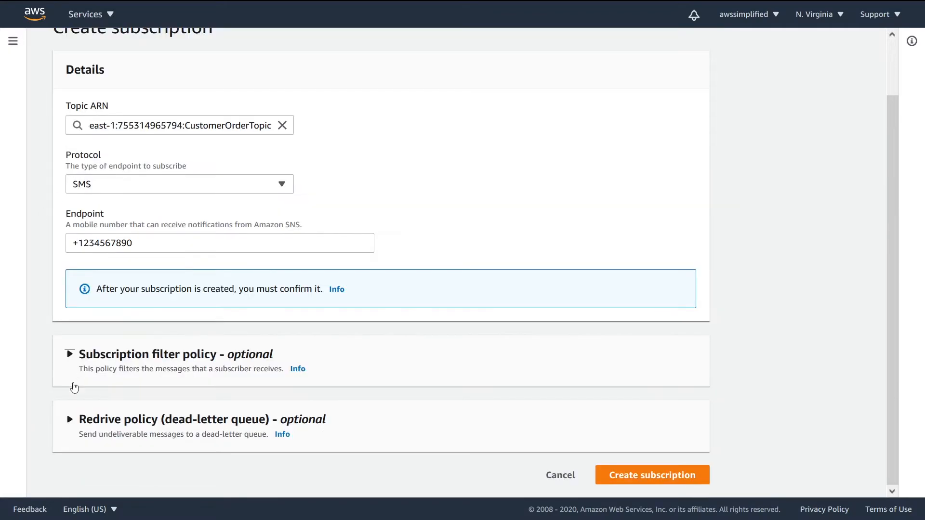
left_click(70, 420)
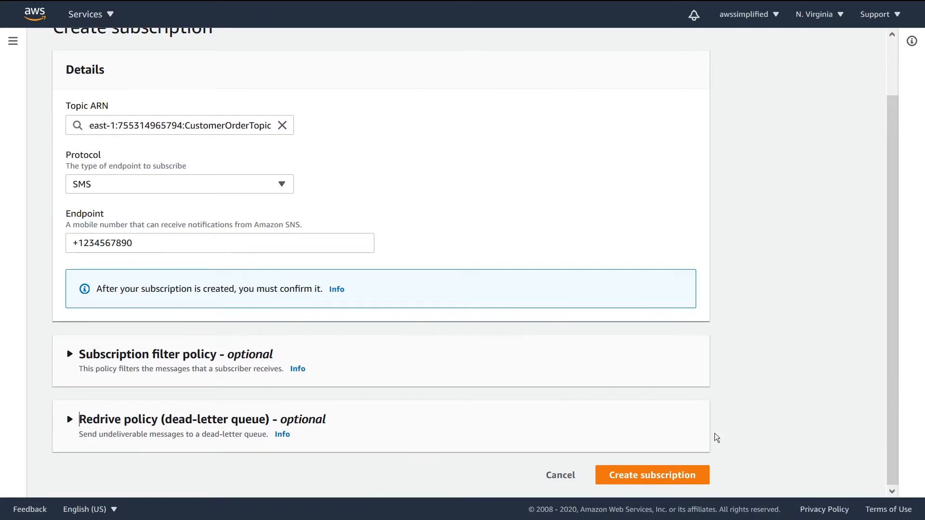
mouse_move(713, 439)
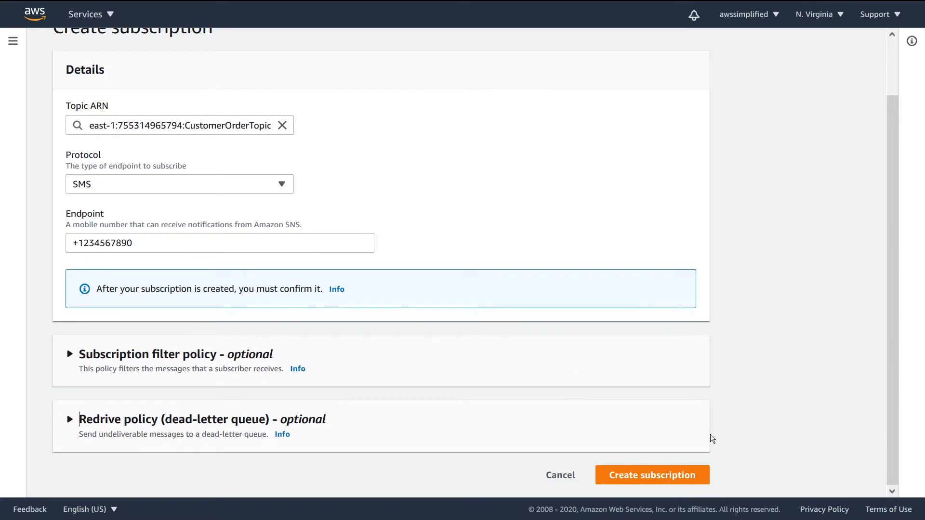
scroll("up", 3)
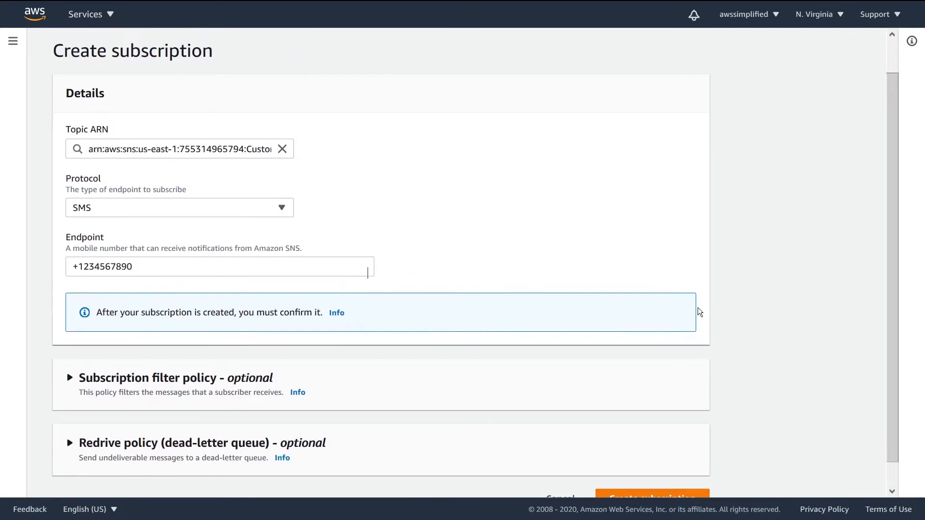
scroll("down", 3)
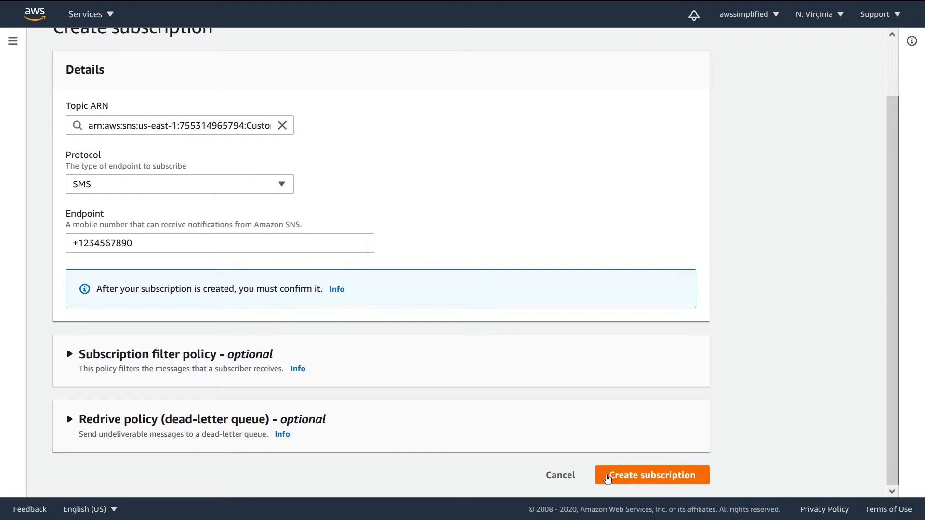
Create the SMS subscription to CustomerOrderTopic and dismiss the success banner
left_click(651, 475)
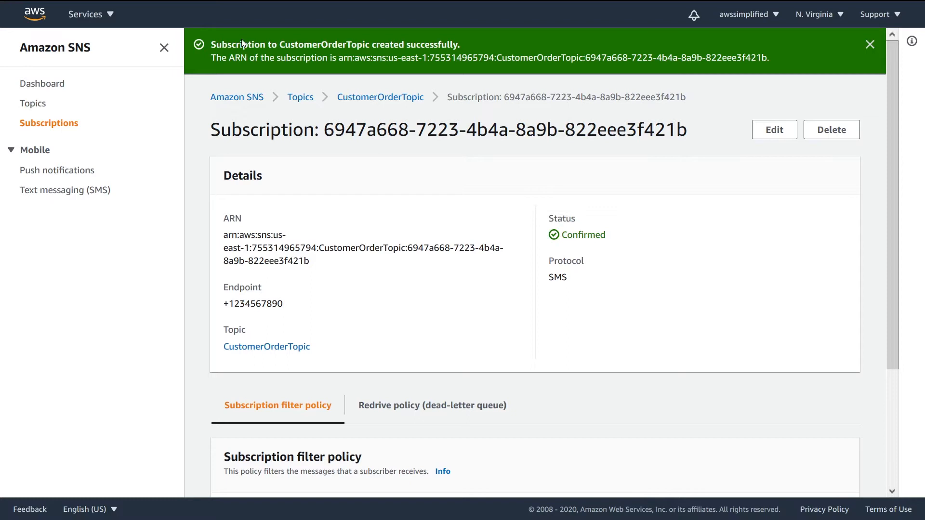
mouse_move(452, 70)
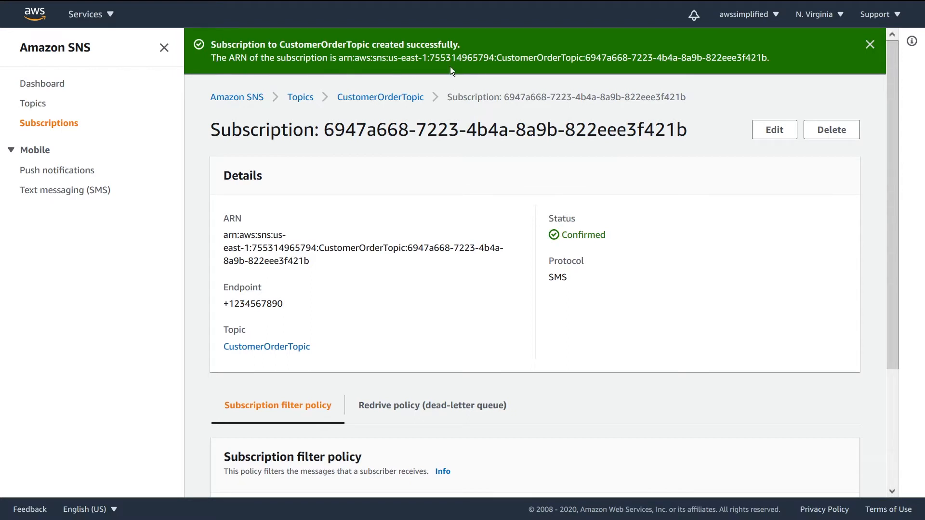
mouse_move(606, 65)
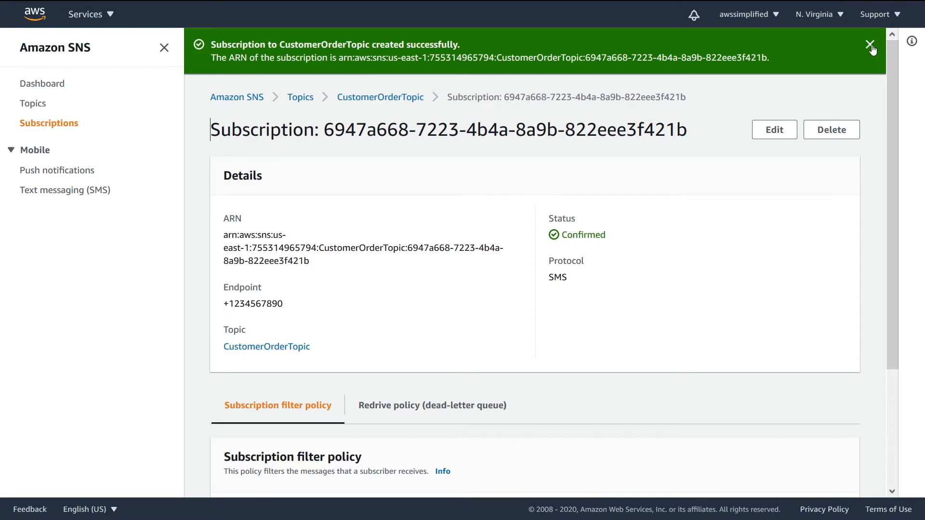
left_click(49, 123)
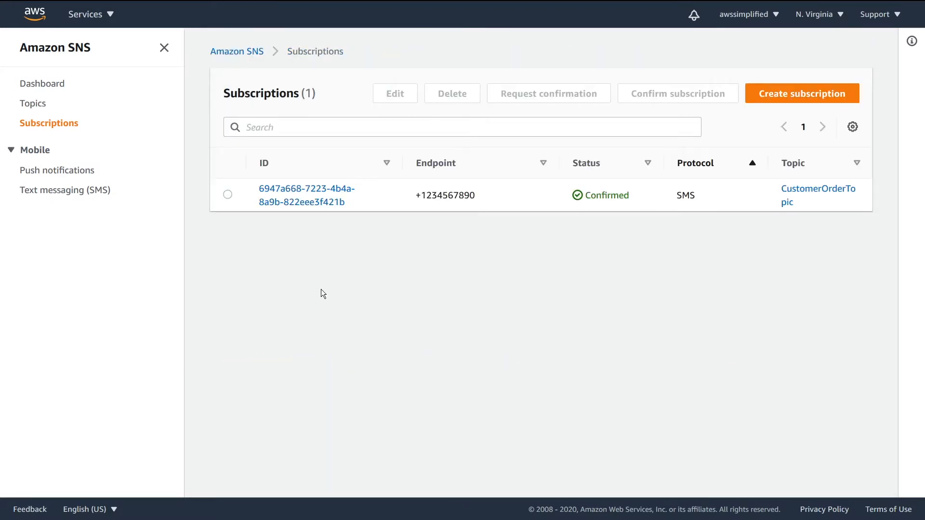
Select CustomerOrderTopic in the Topics list
left_click(33, 103)
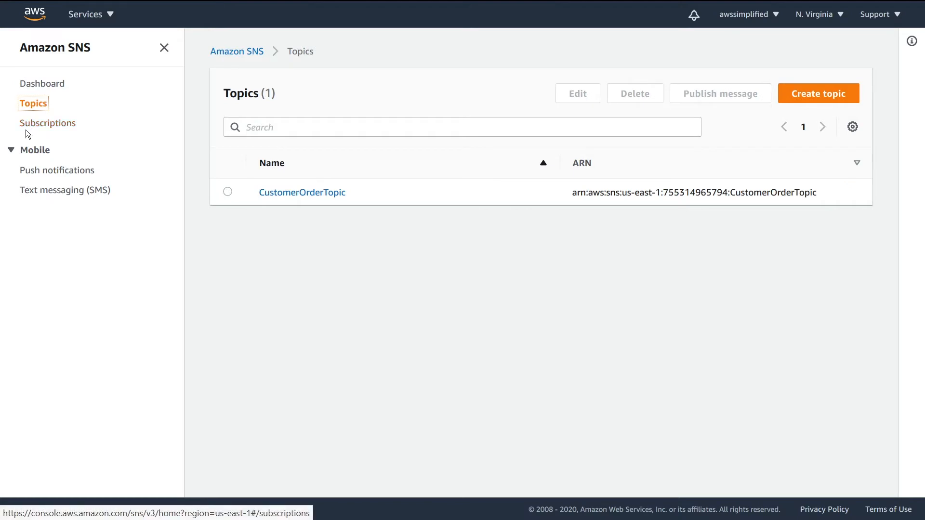
mouse_move(179, 180)
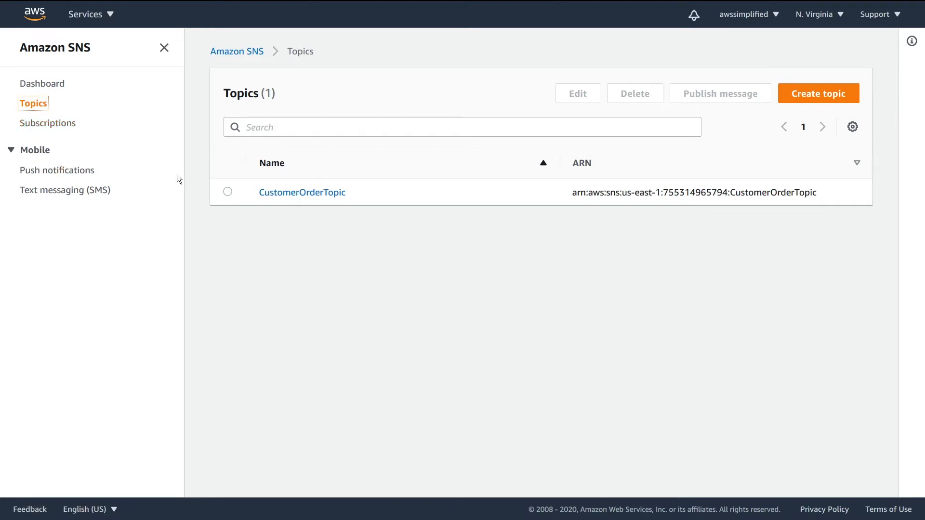
mouse_move(287, 273)
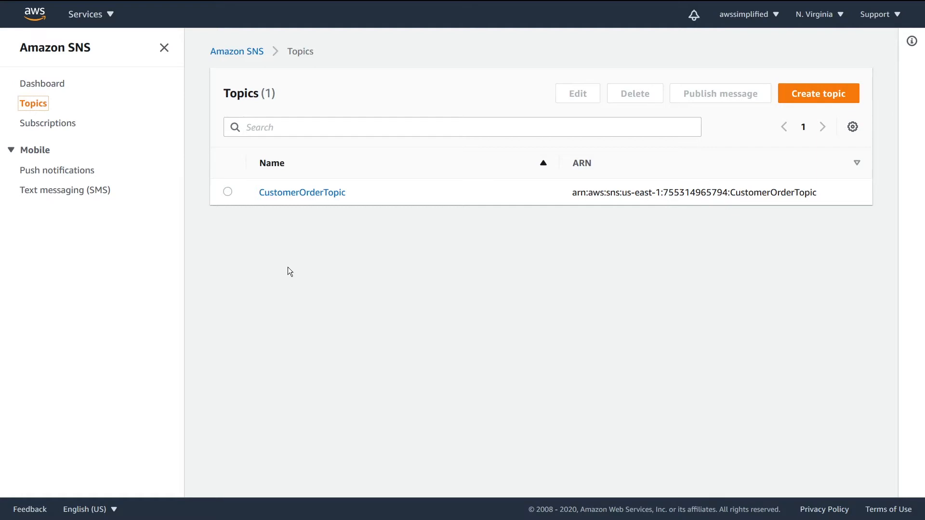
mouse_move(506, 173)
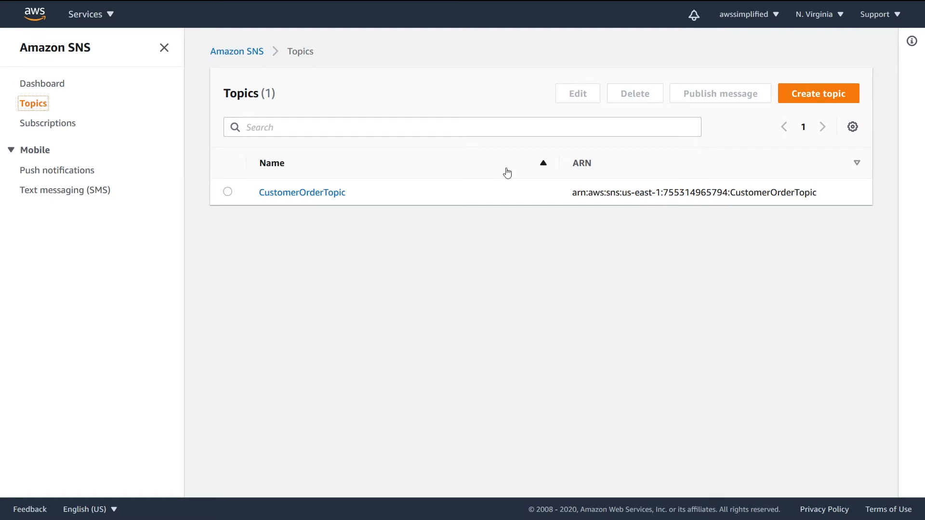
mouse_move(687, 101)
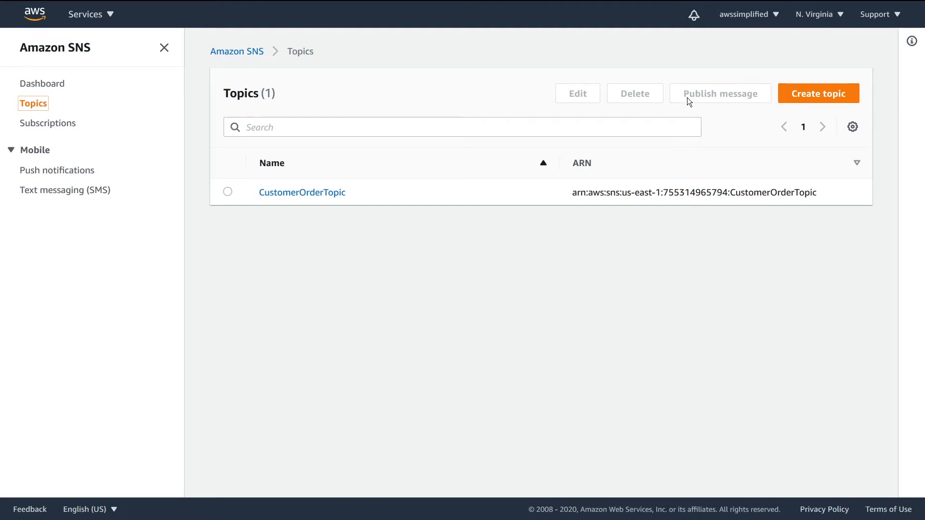
mouse_move(694, 108)
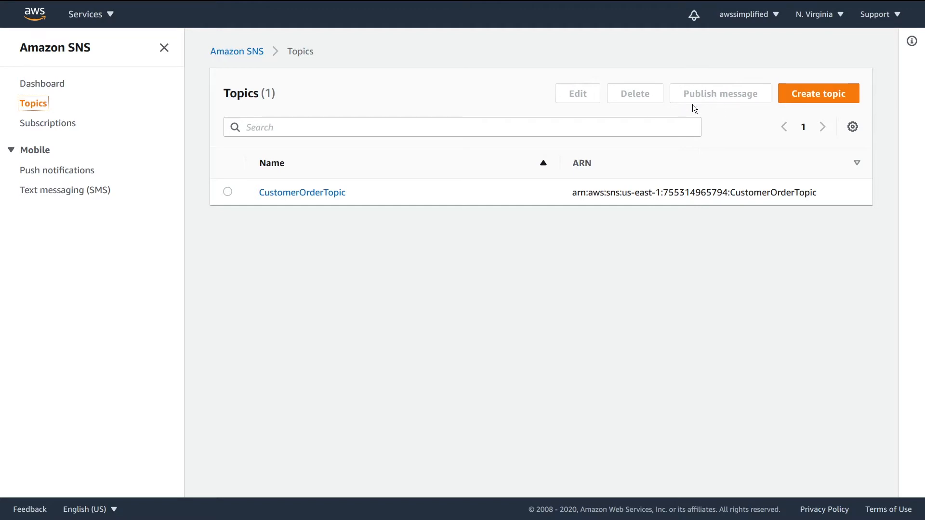
mouse_move(701, 123)
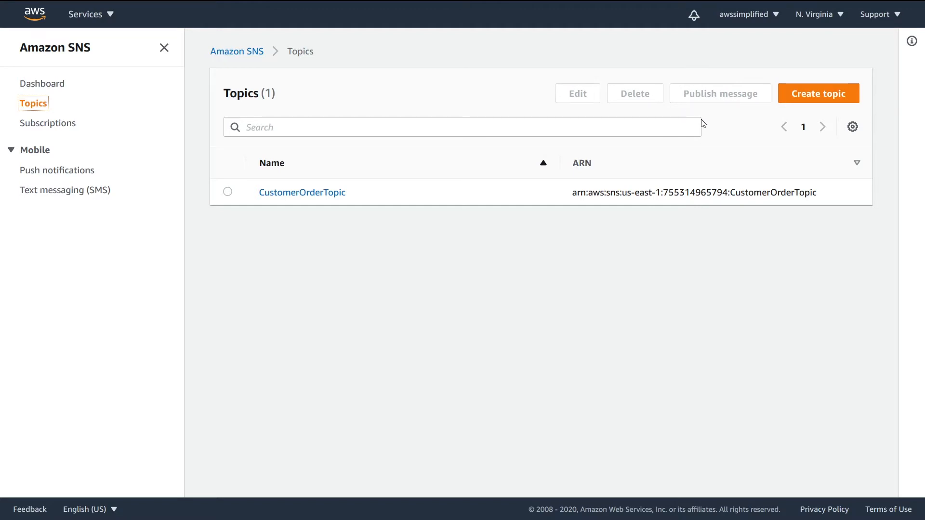
mouse_move(675, 164)
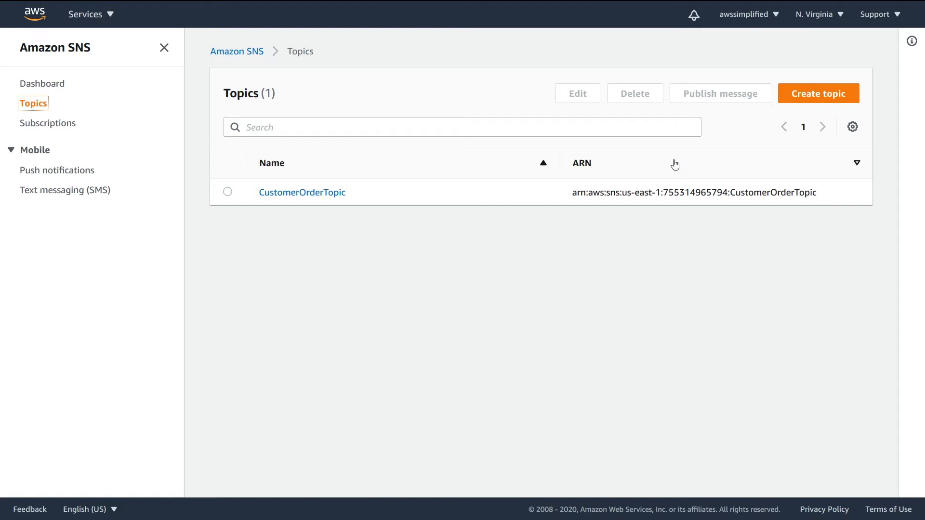
mouse_move(581, 195)
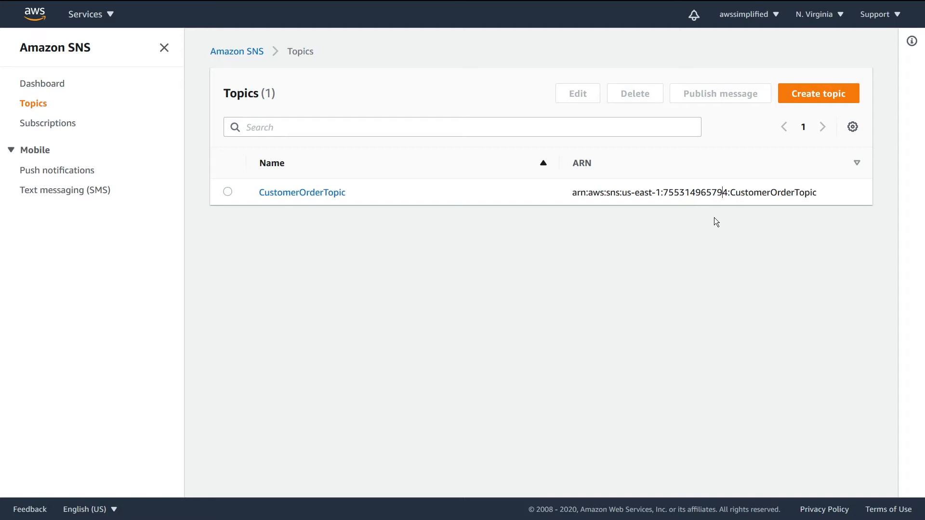
mouse_move(706, 253)
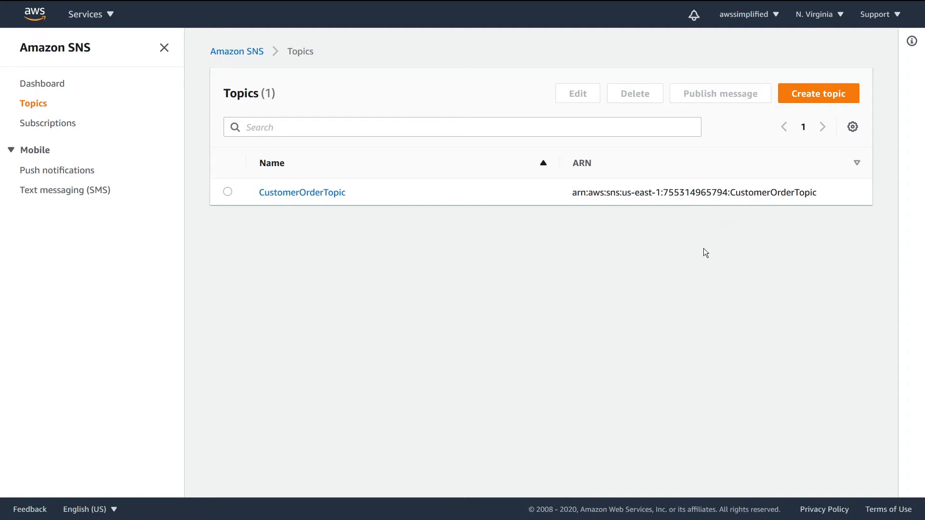
mouse_move(681, 264)
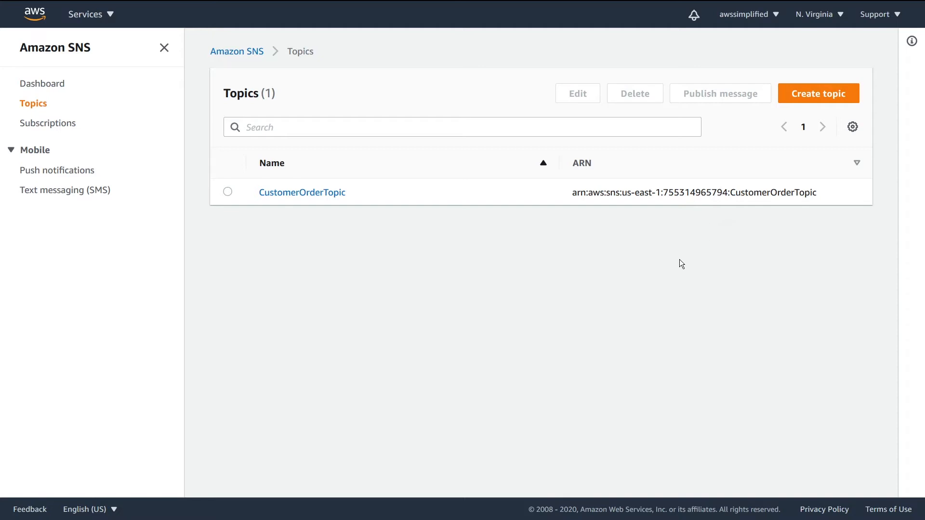
mouse_move(687, 247)
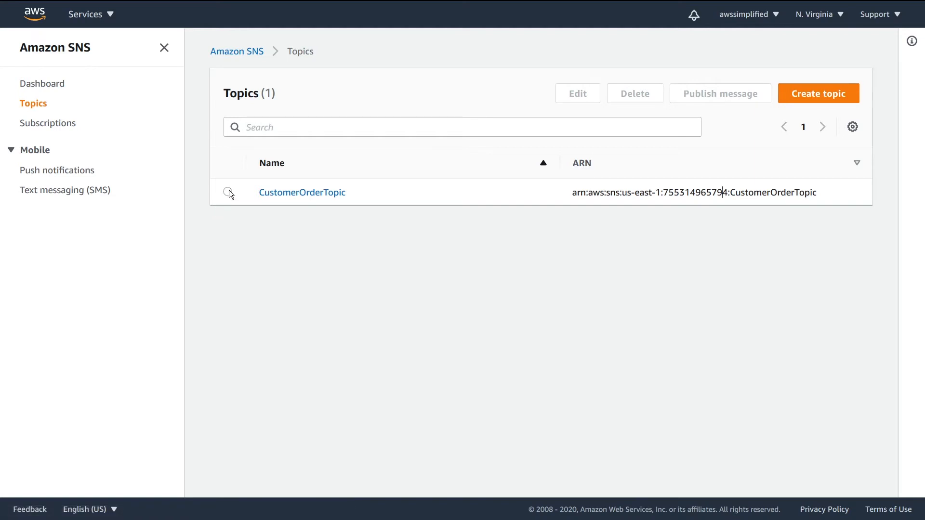
left_click(228, 191)
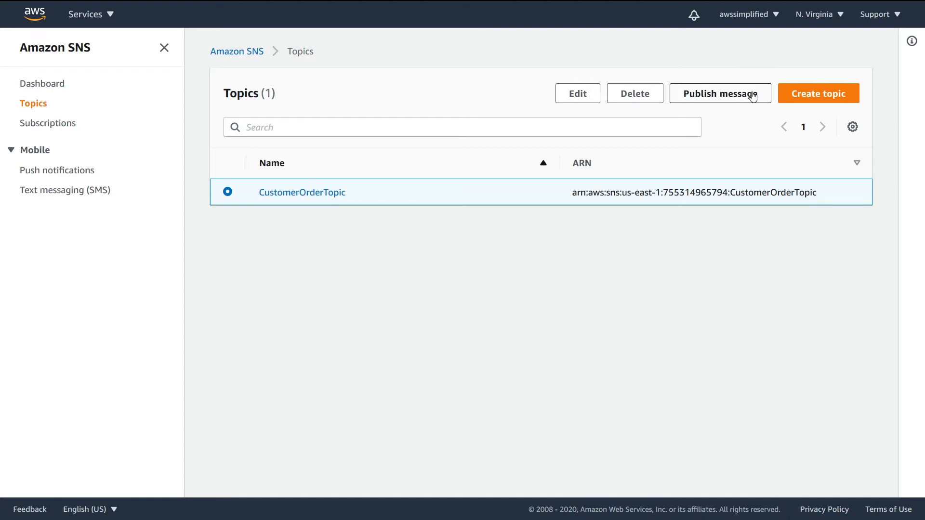
mouse_move(731, 103)
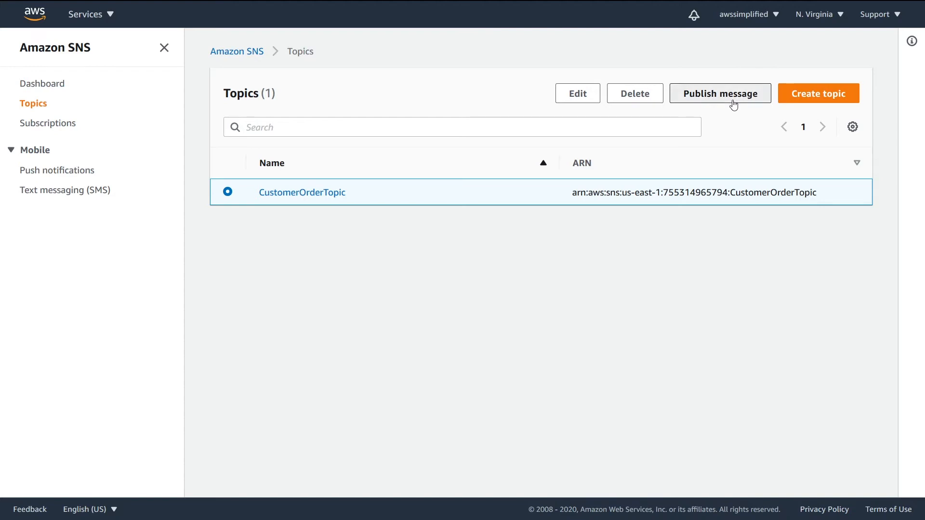
Start a publish-message form for CustomerOrderTopic with subject CUSTOMER_ORDER
left_click(720, 94)
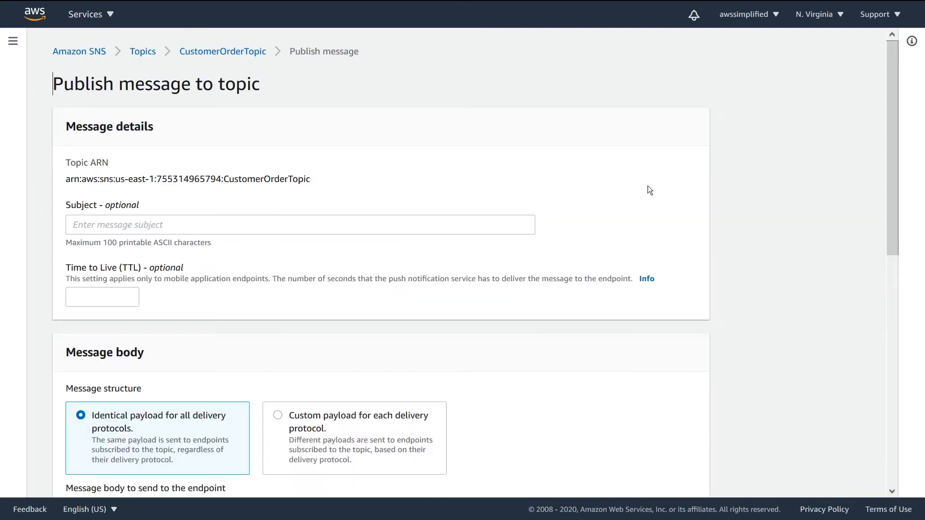
scroll("down", 3)
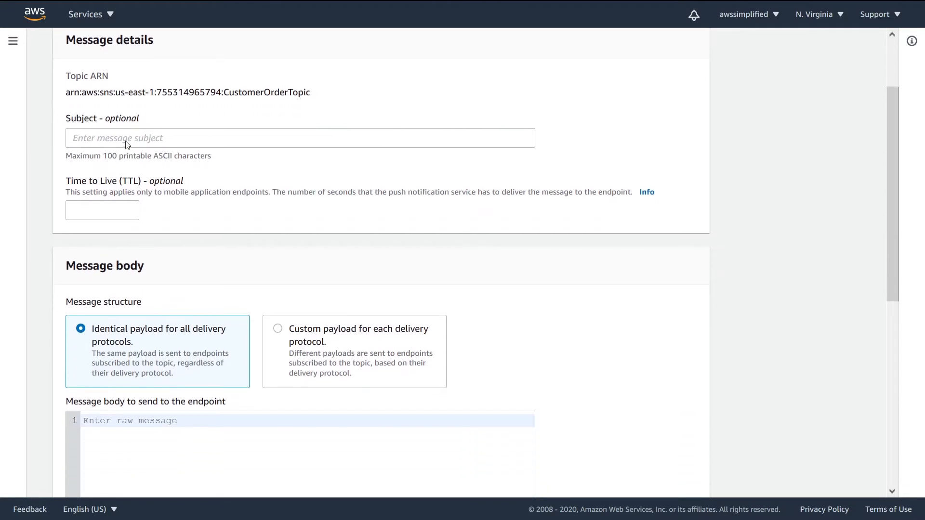
left_click(300, 137)
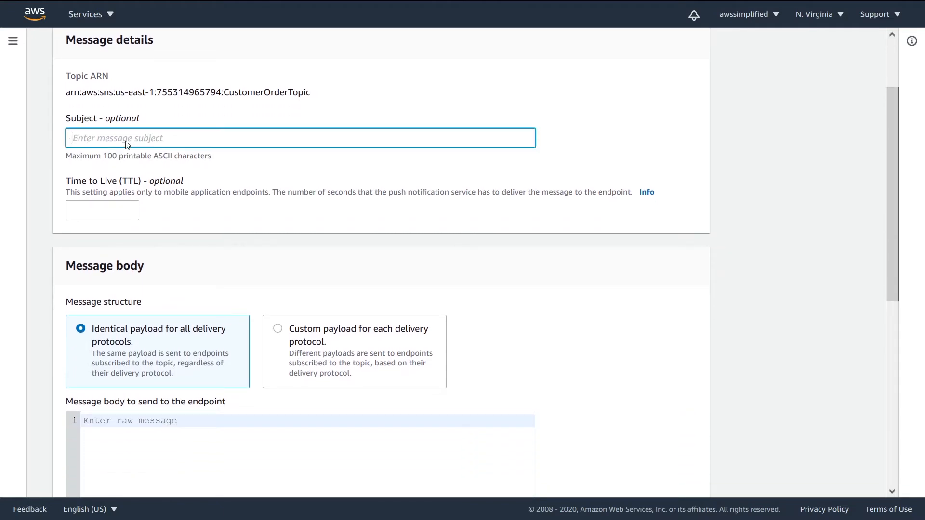
type("CUSTOMER")
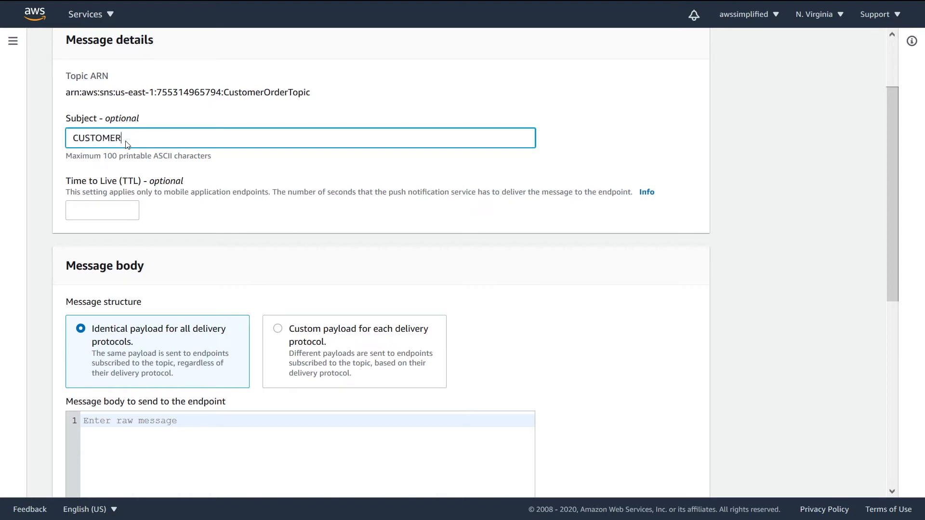
type("_ORDER")
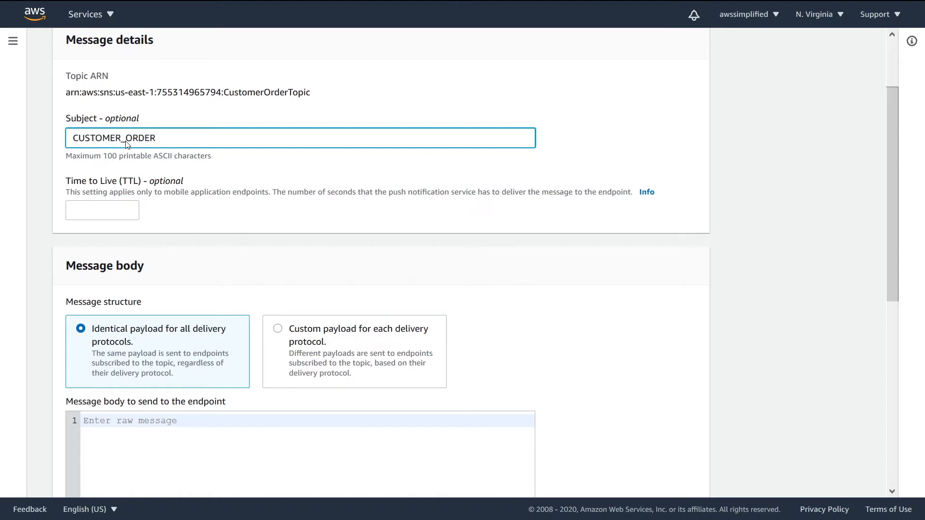
mouse_move(168, 143)
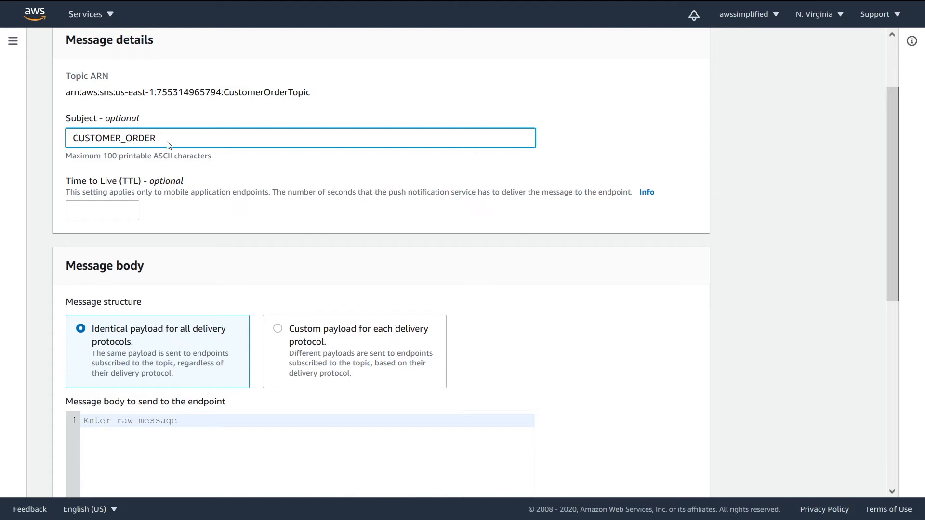
mouse_move(125, 111)
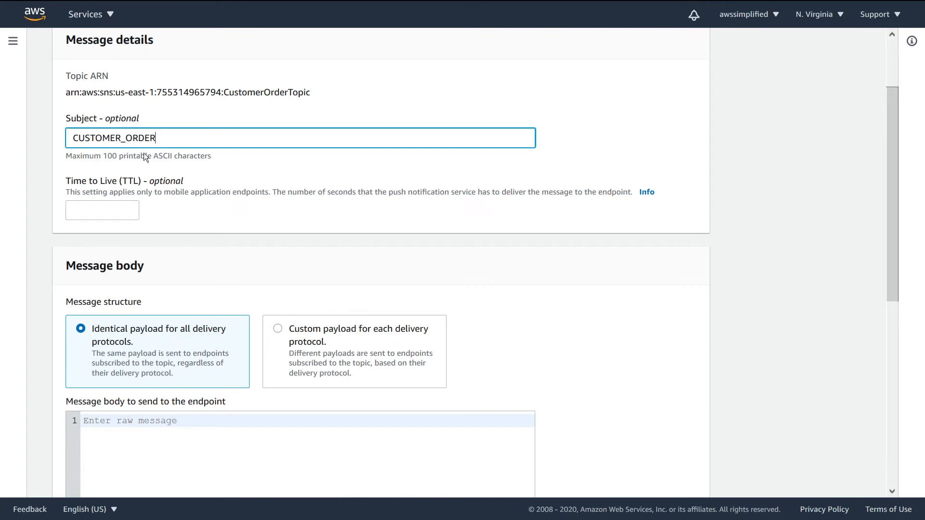
mouse_move(85, 181)
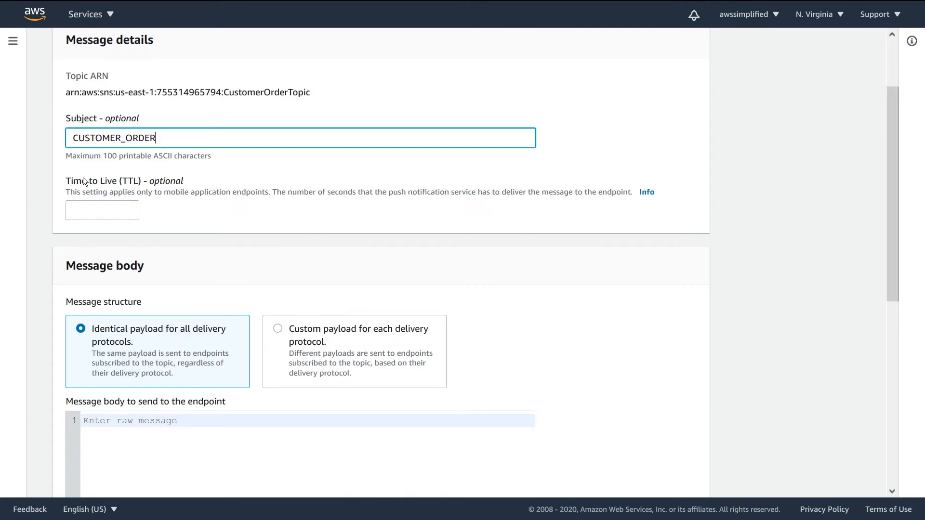
mouse_move(97, 189)
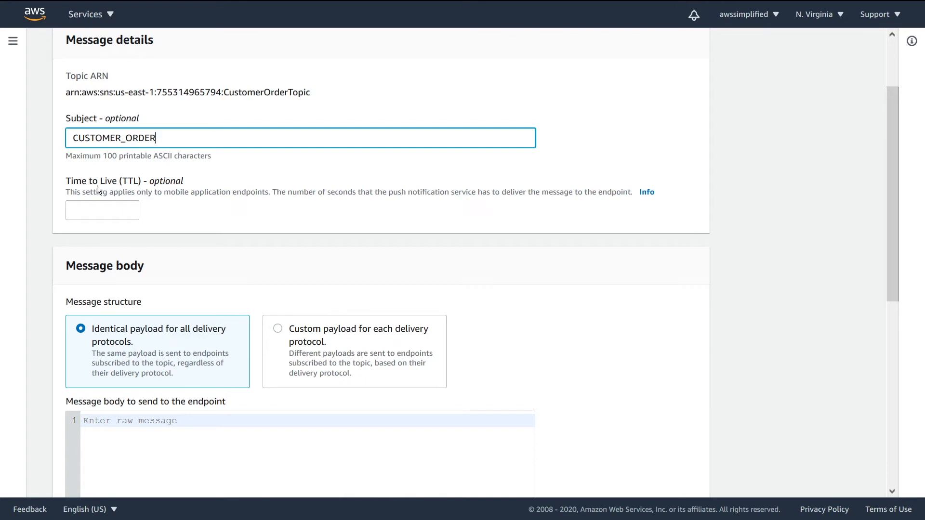
mouse_move(271, 201)
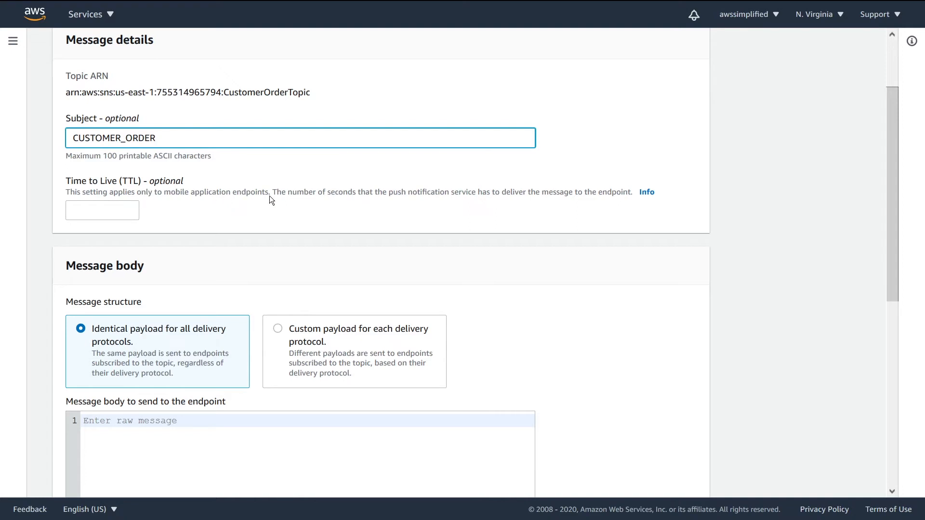
mouse_move(301, 200)
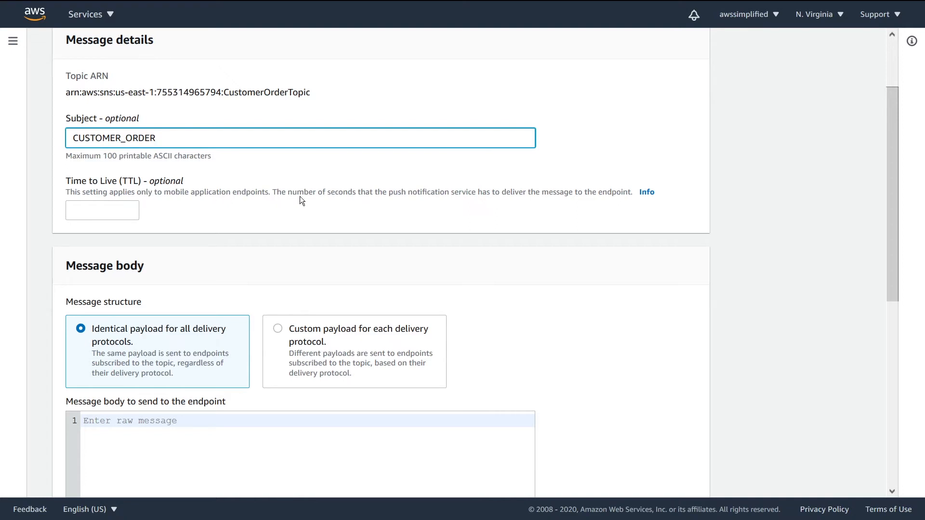
mouse_move(504, 201)
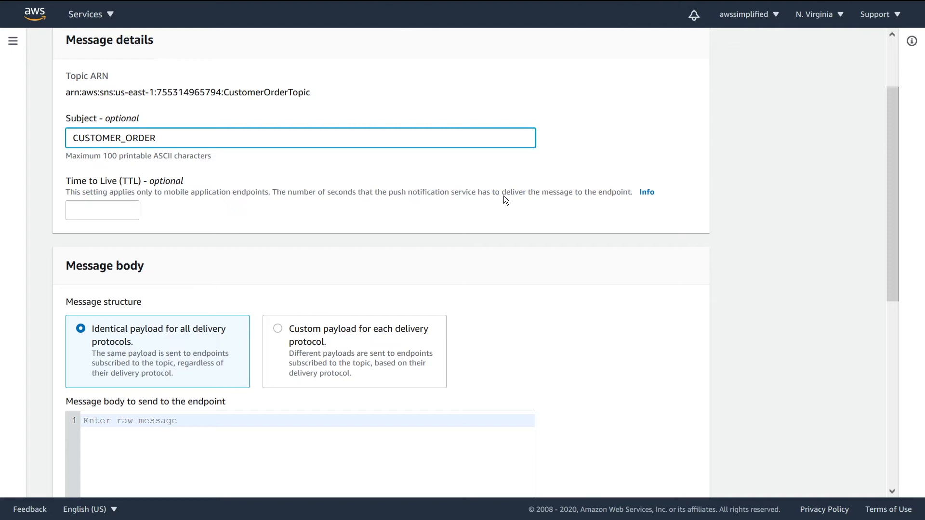
mouse_move(614, 200)
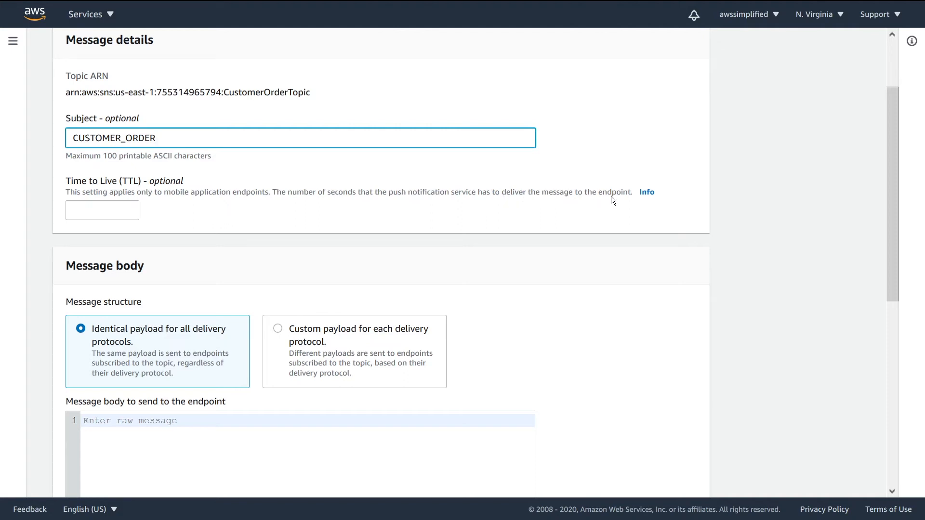
mouse_move(115, 223)
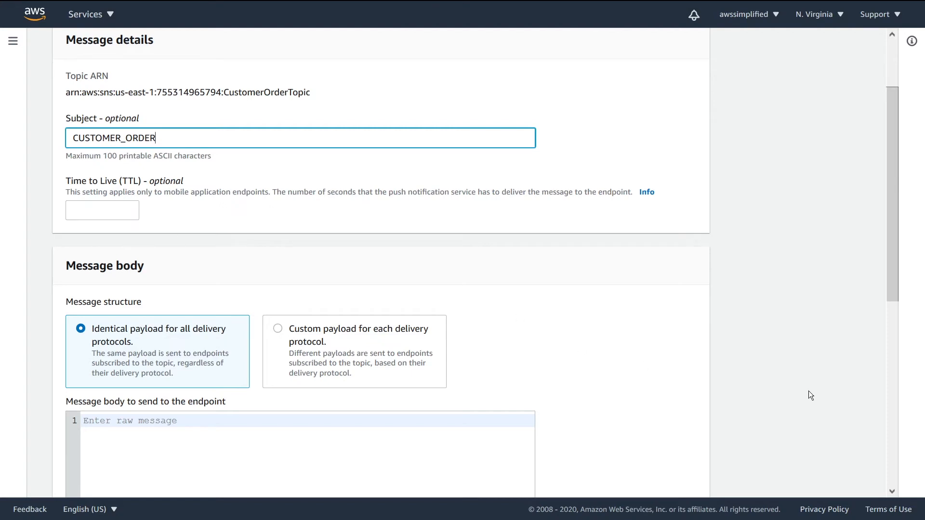
Enter a JSON message body with customerId "8fydfs8fr83jf"
scroll("down", 3)
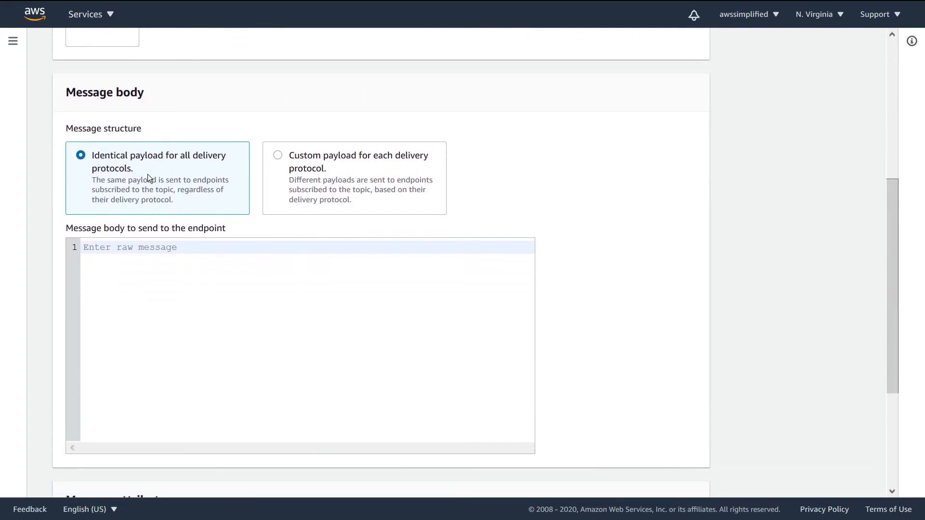
mouse_move(109, 271)
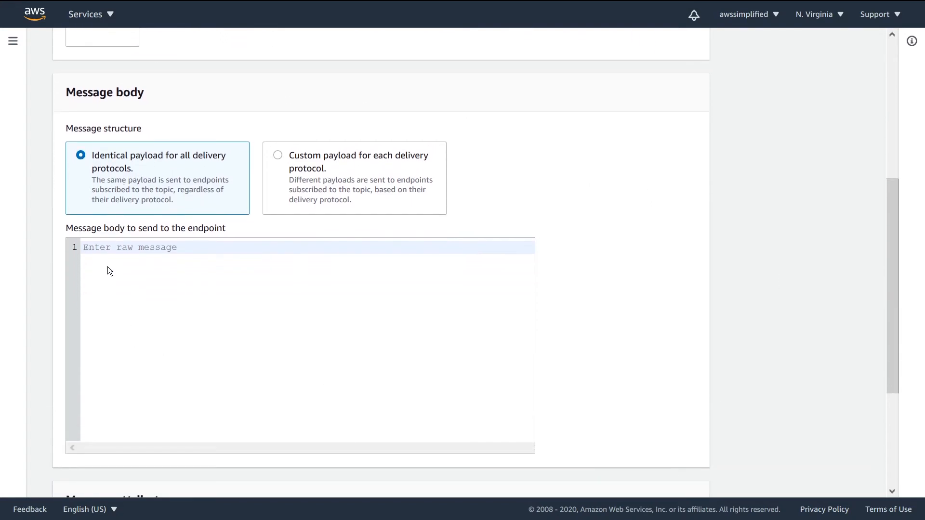
type("{}")
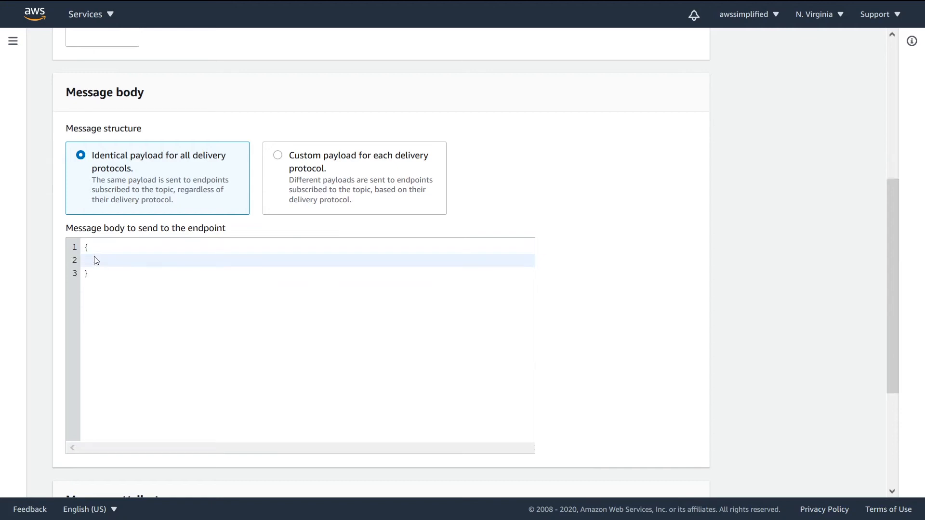
type("c")
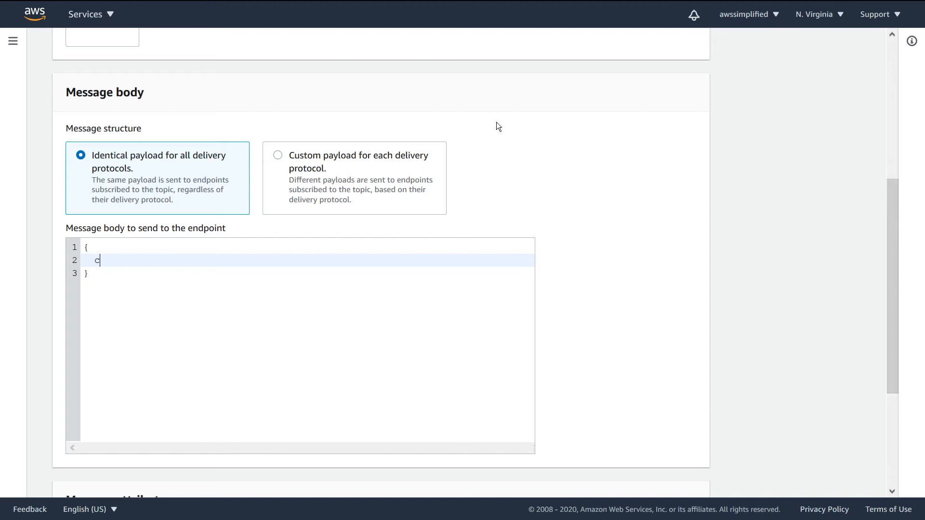
type("\"customer\"")
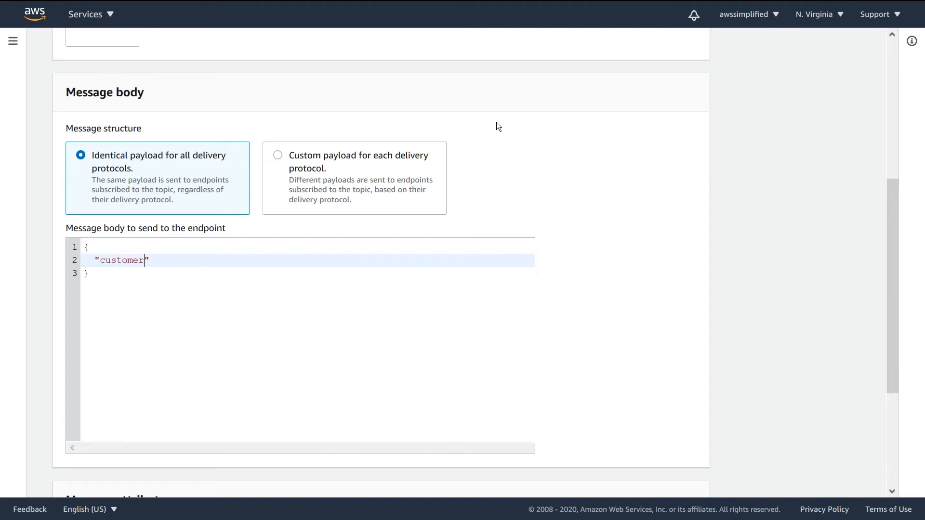
type("Id\": \"\"")
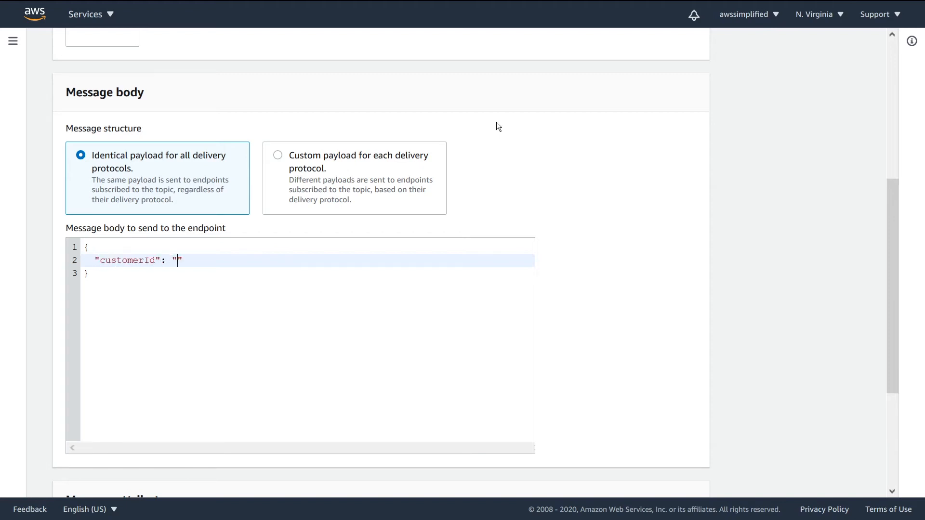
type("8fydfs8f")
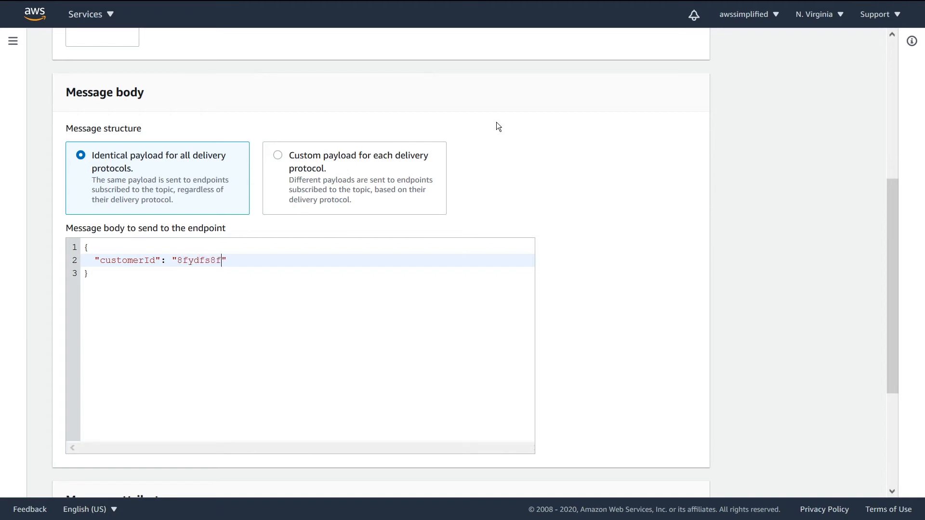
type("r83jf\",")
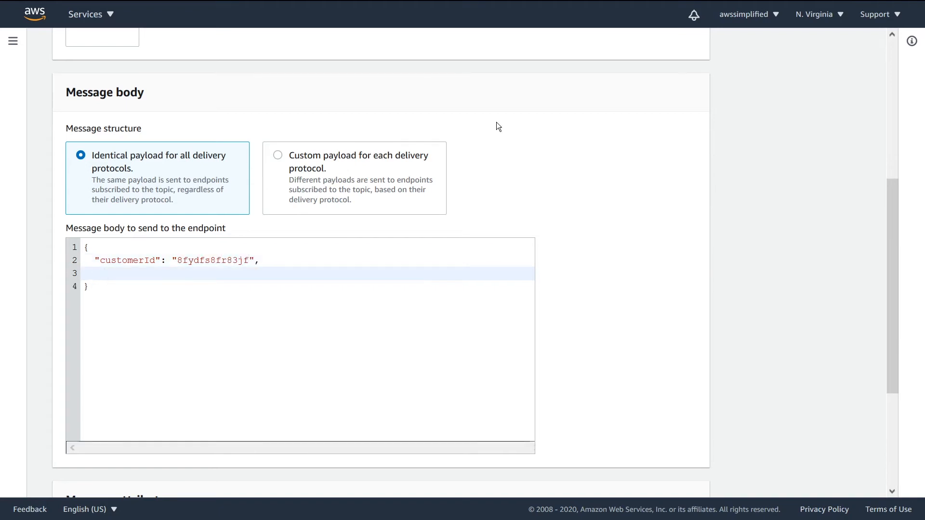
Add a "type": "www" field to the JSON body
type("\"\"")
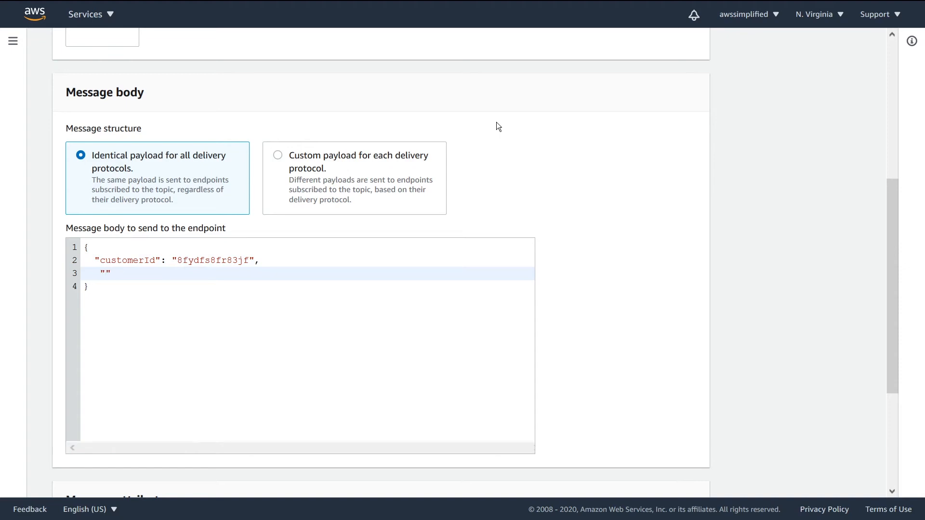
left_click(100, 272)
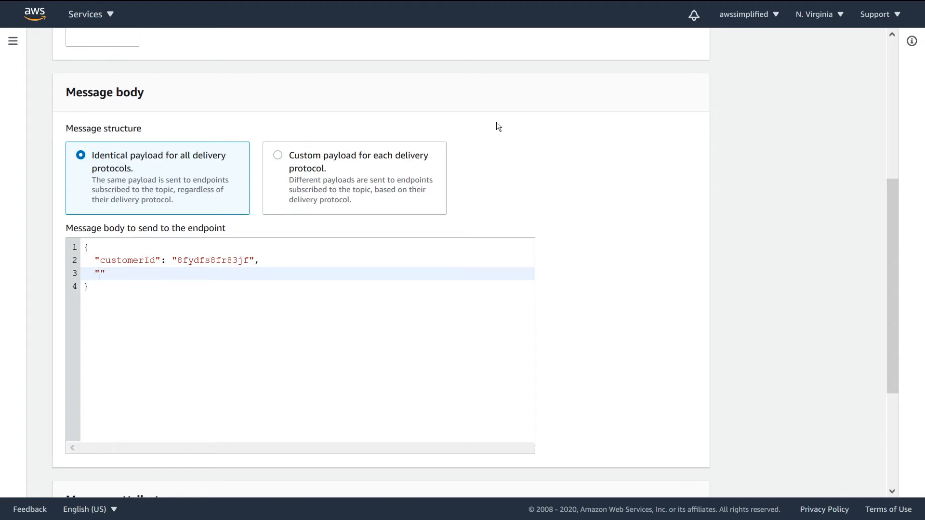
type("type\"L")
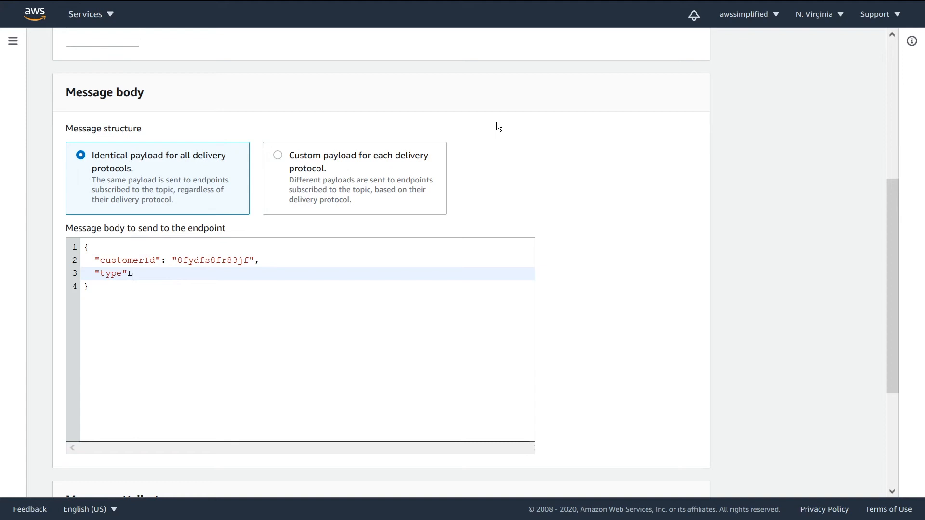
type(": \"ww\"")
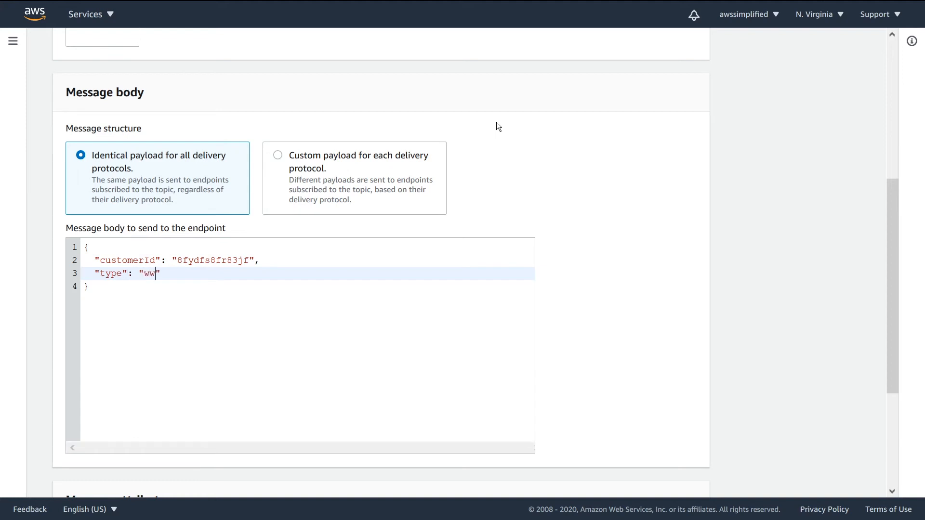
type("w")
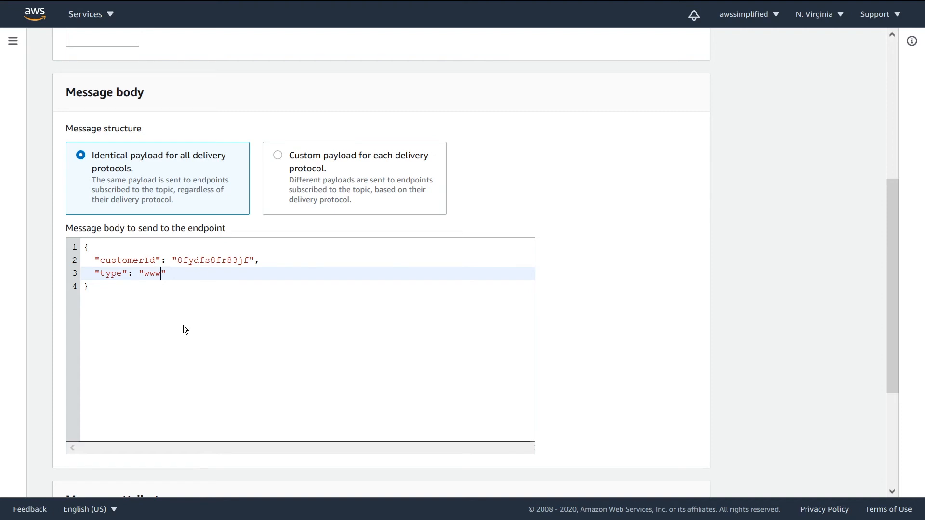
mouse_move(93, 167)
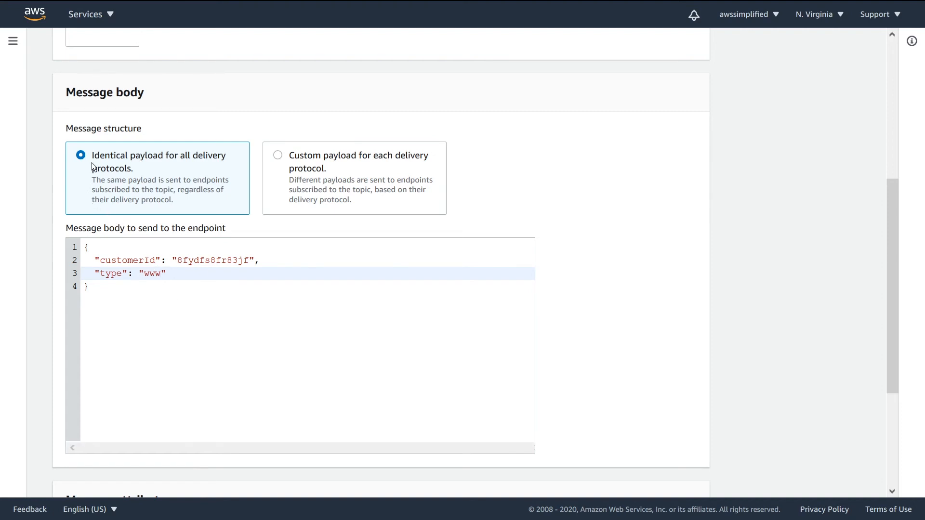
mouse_move(69, 193)
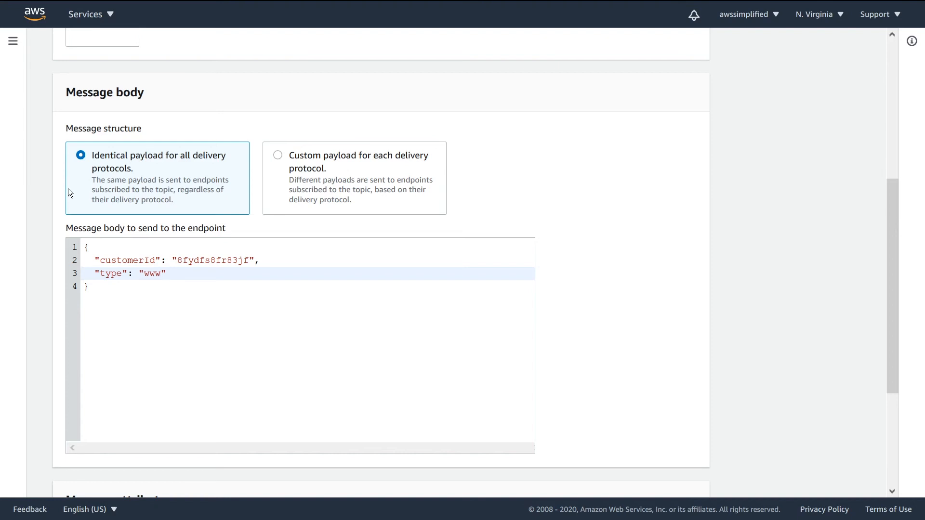
left_click(163, 273)
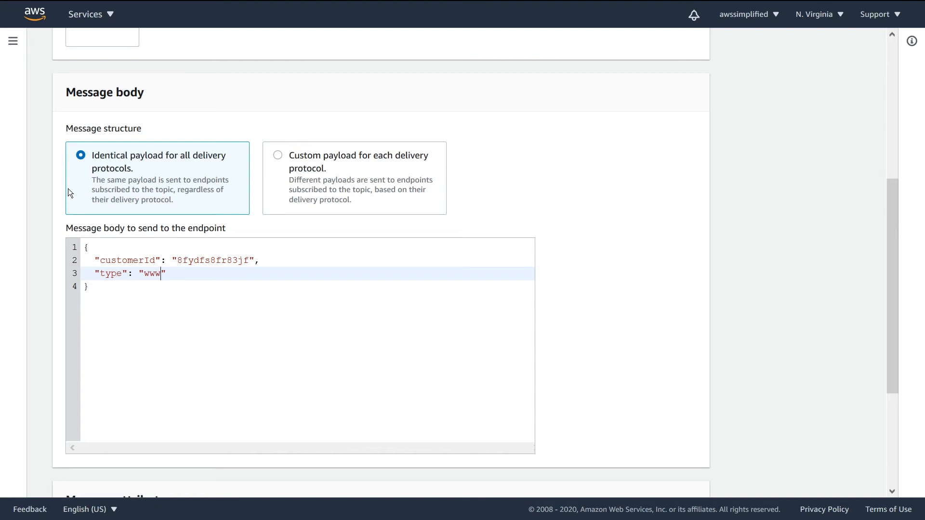
mouse_move(149, 319)
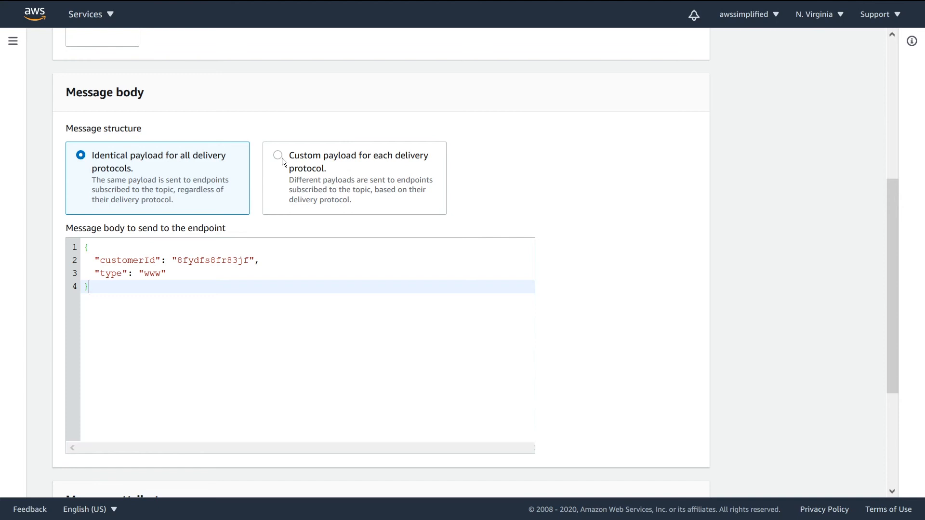
left_click(278, 156)
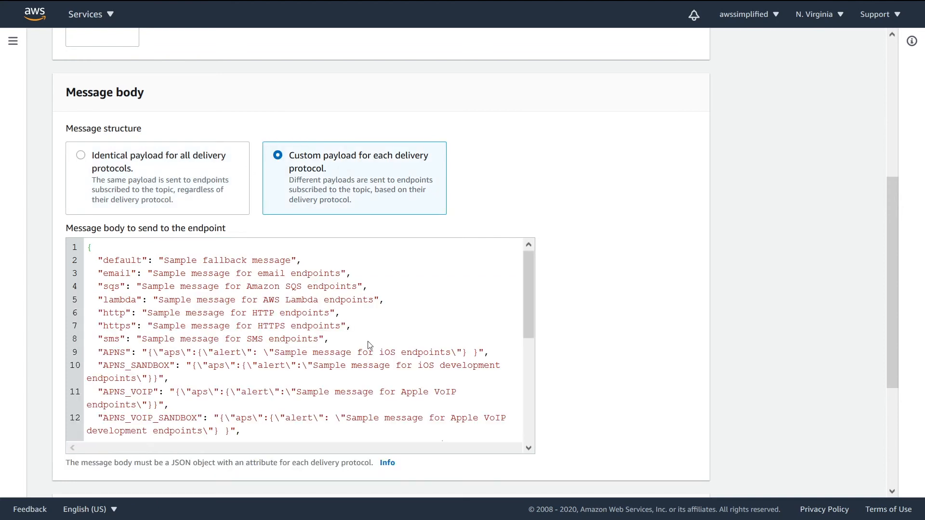
scroll("down", 3)
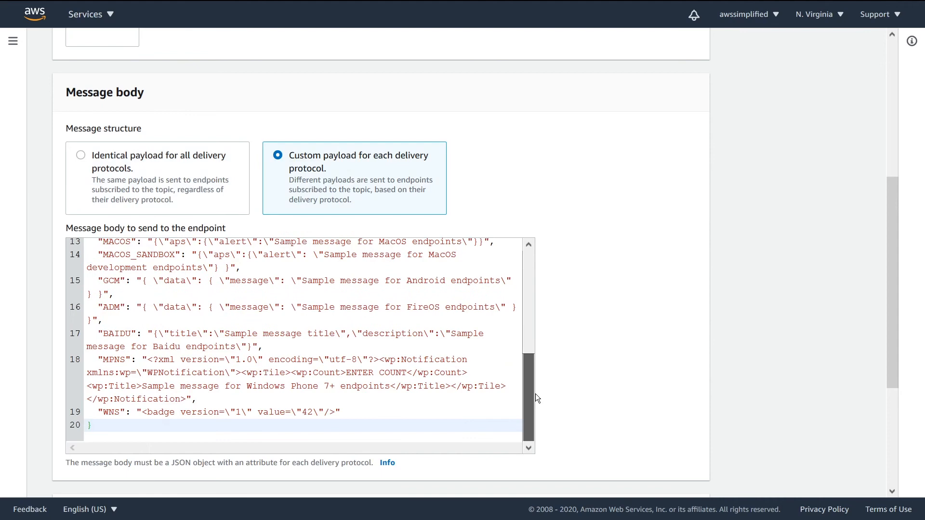
scroll("up", 3)
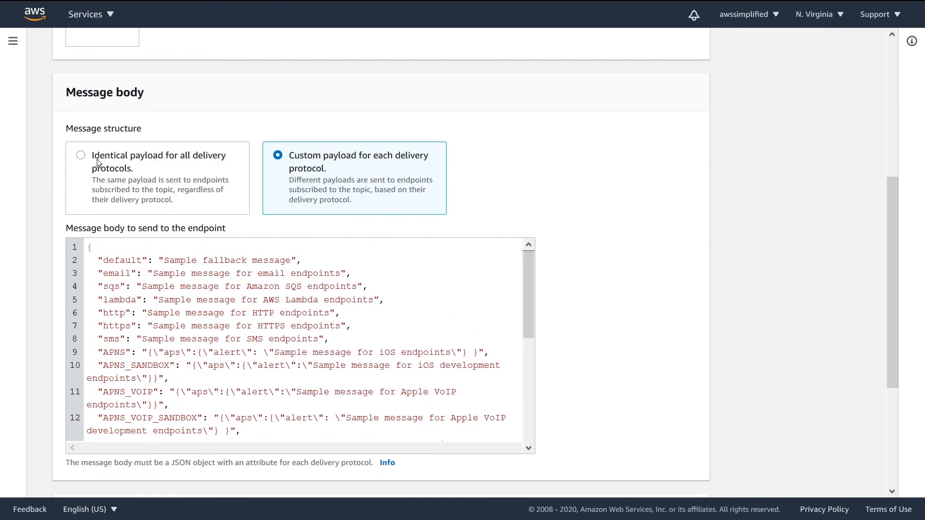
left_click(81, 155)
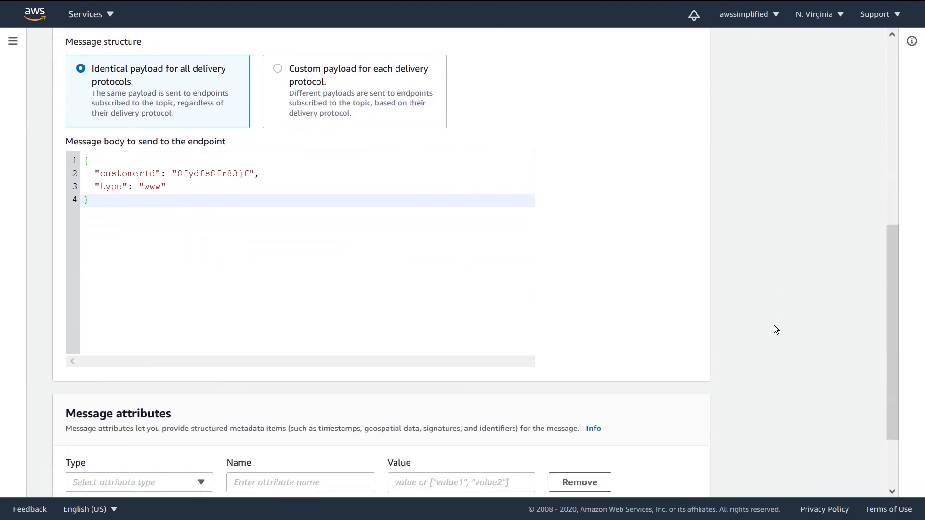
scroll("down", 3)
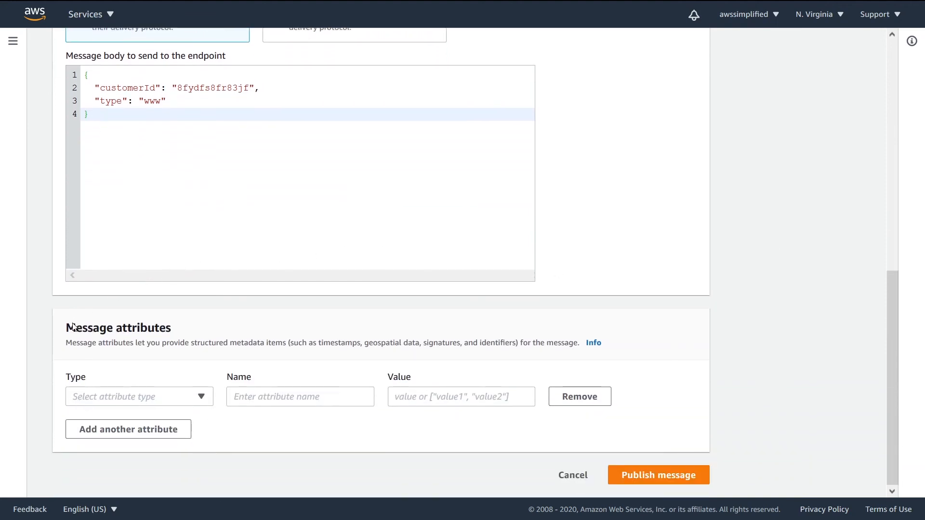
mouse_move(70, 335)
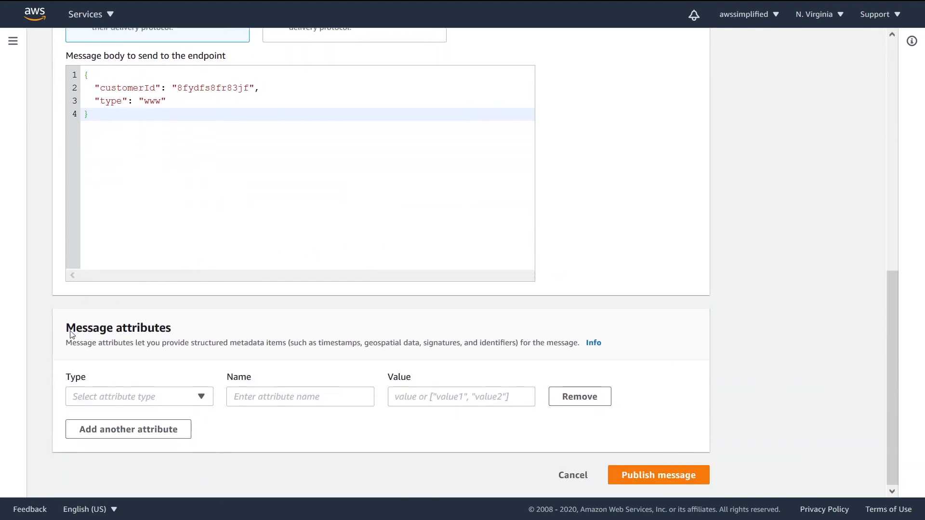
left_click(139, 396)
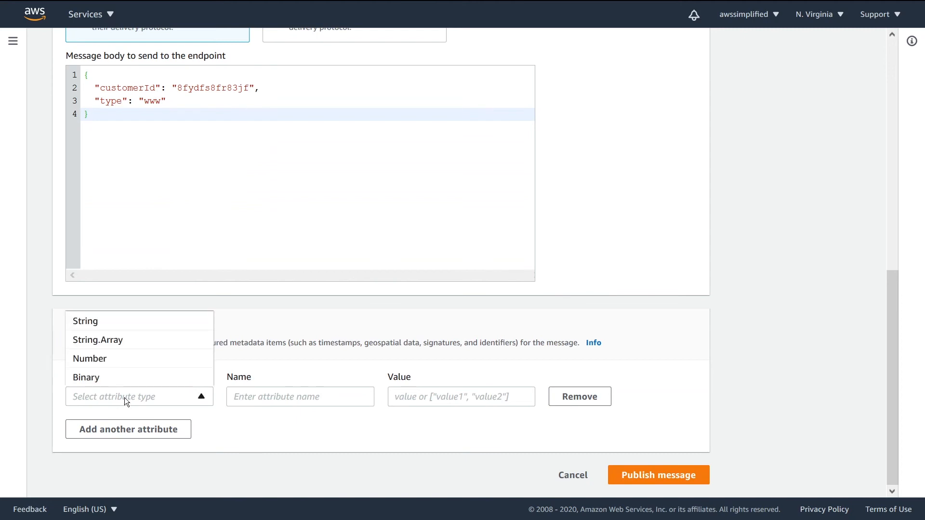
left_click(85, 320)
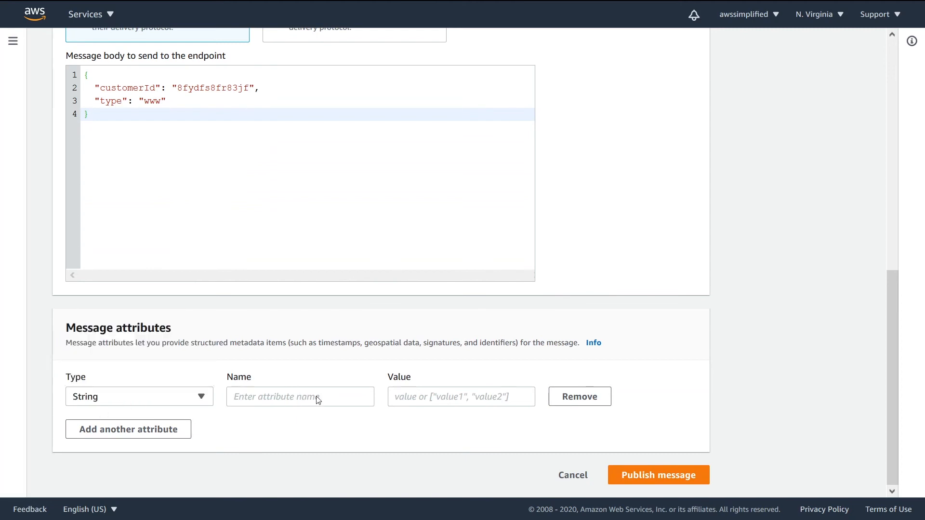
left_click(301, 396)
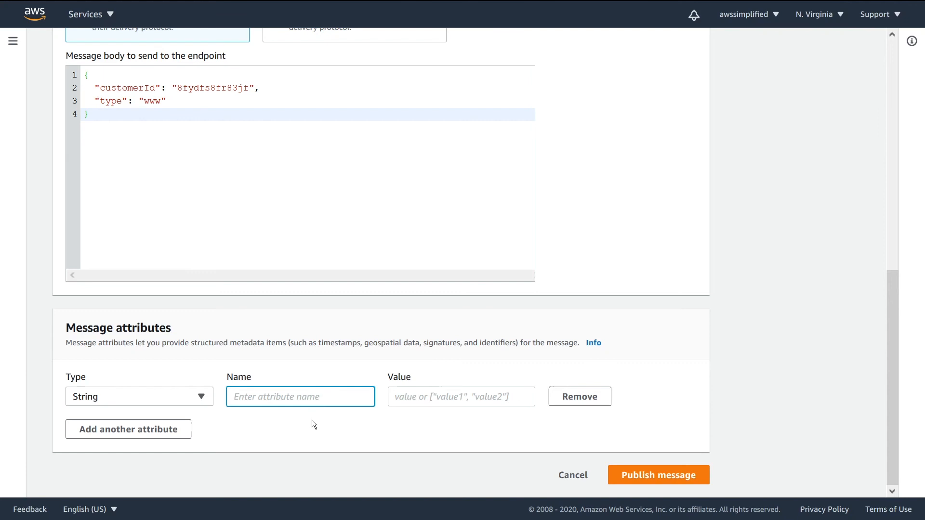
type("purchaseType")
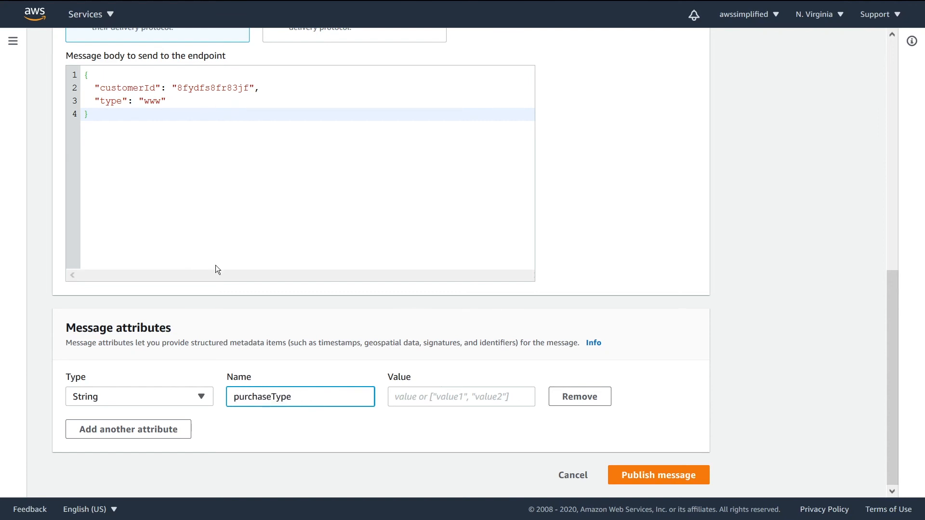
left_click(461, 396)
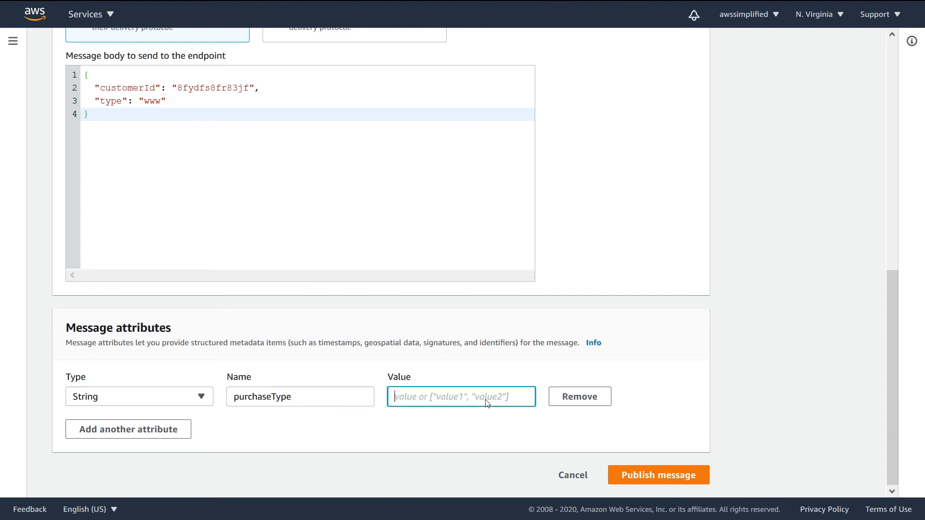
type("www")
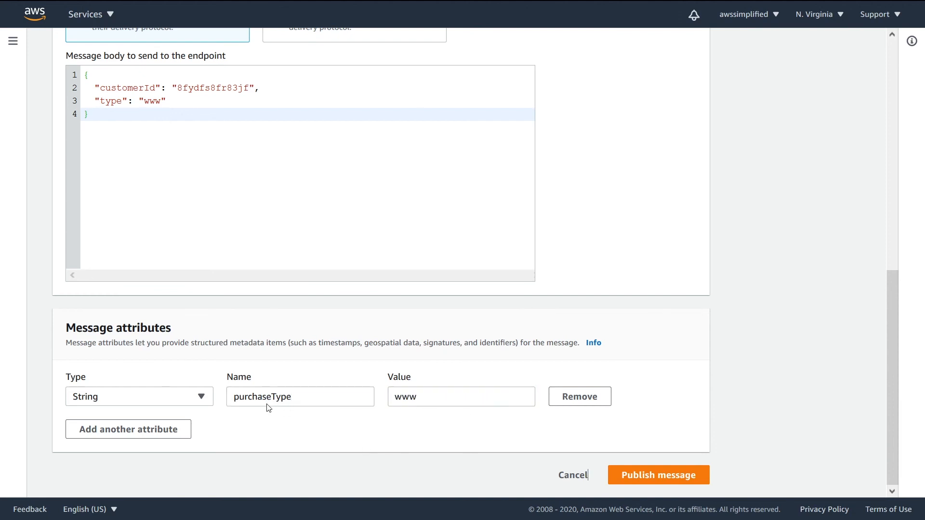
mouse_move(258, 408)
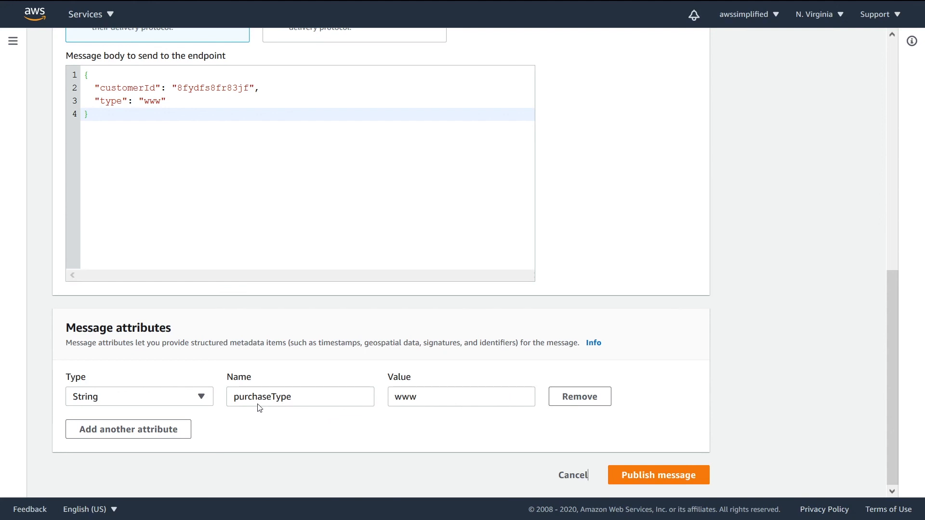
mouse_move(283, 398)
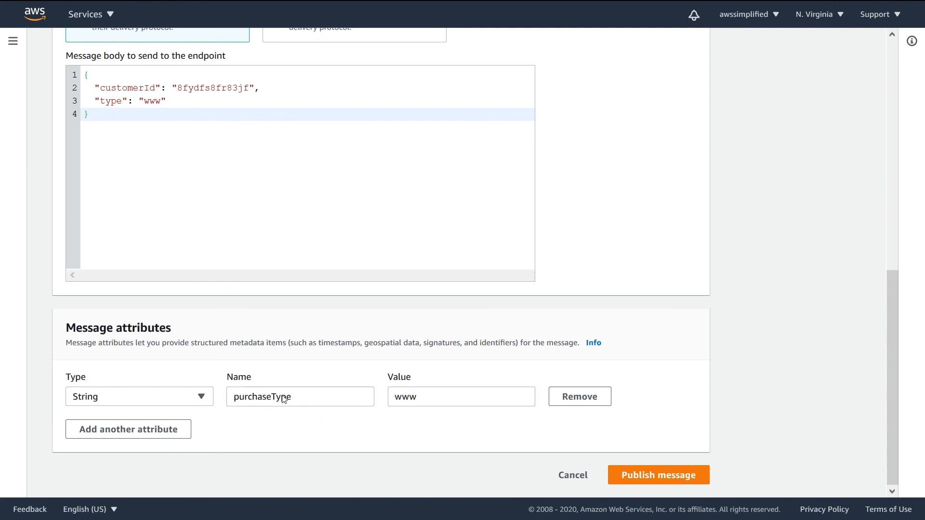
mouse_move(280, 427)
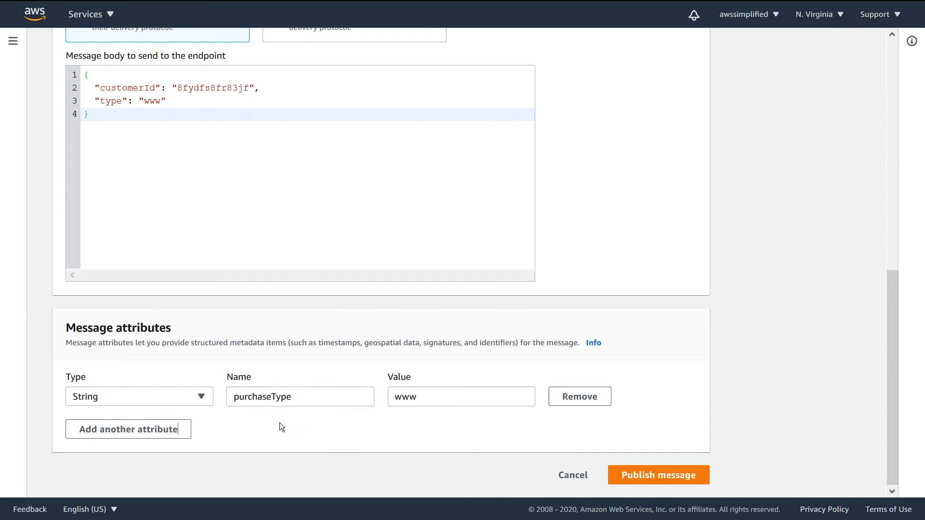
left_click(460, 396)
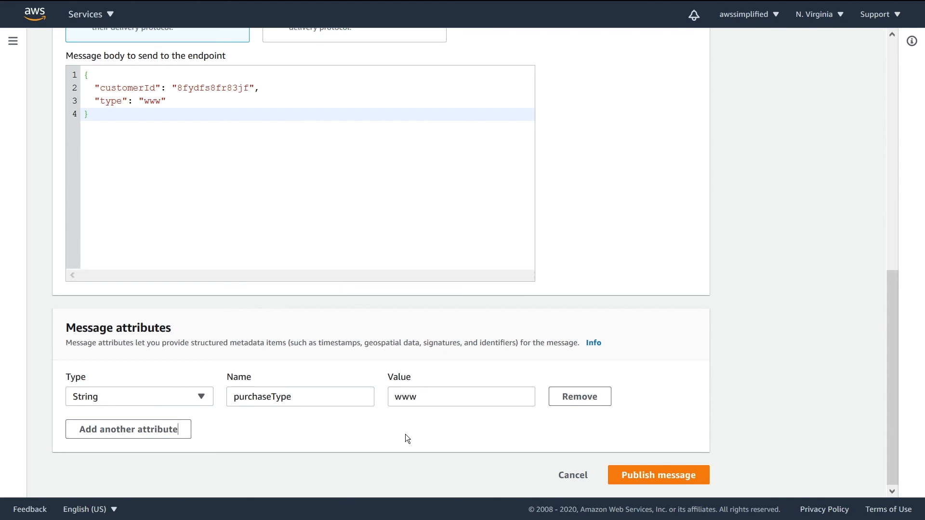
Publish the message to CustomerOrderTopic
left_click(658, 475)
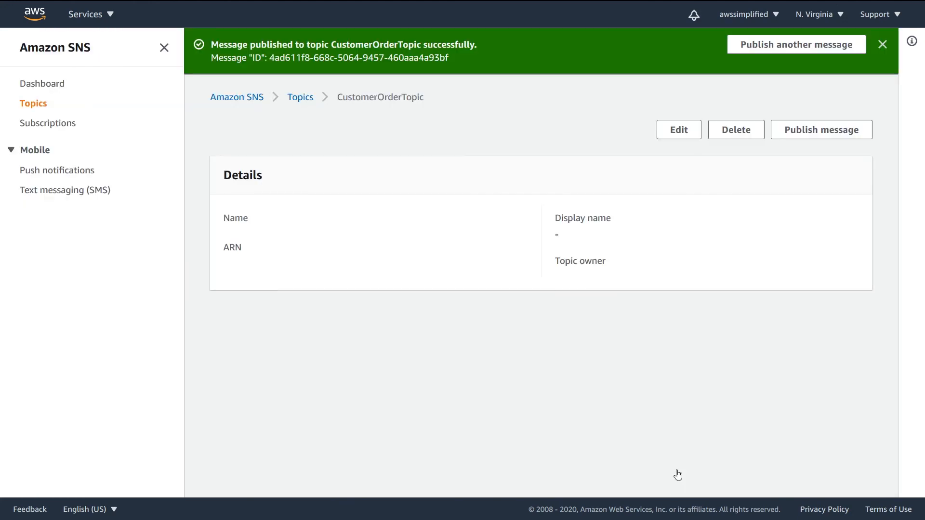